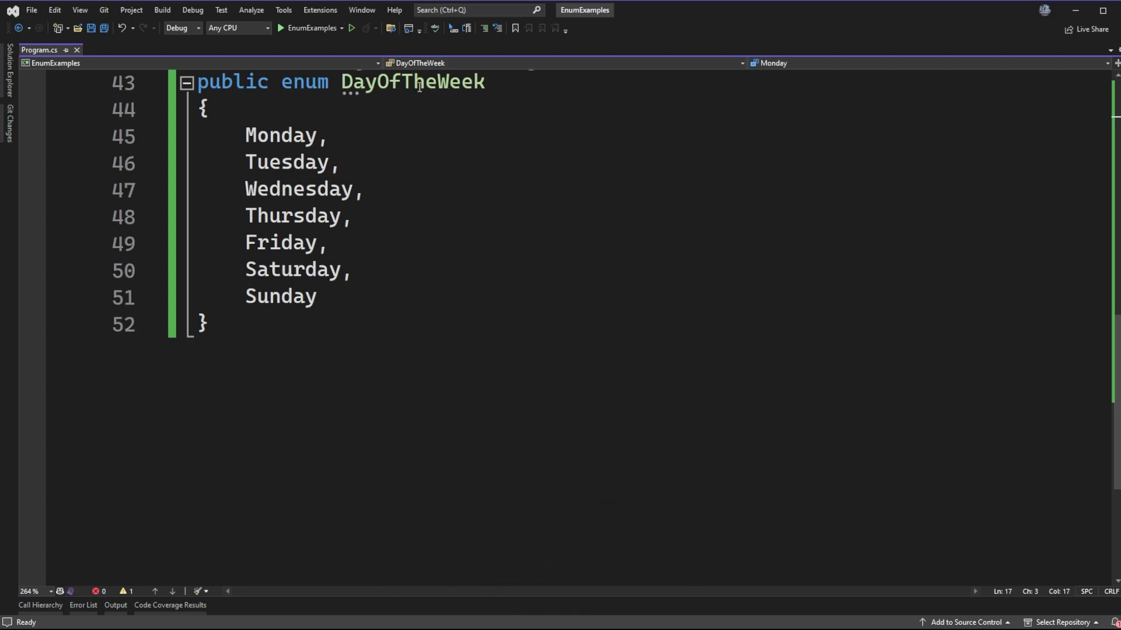
- Review the DayOfTheWeek enum declaration, highlighting the Monday member
left_click(244, 135)
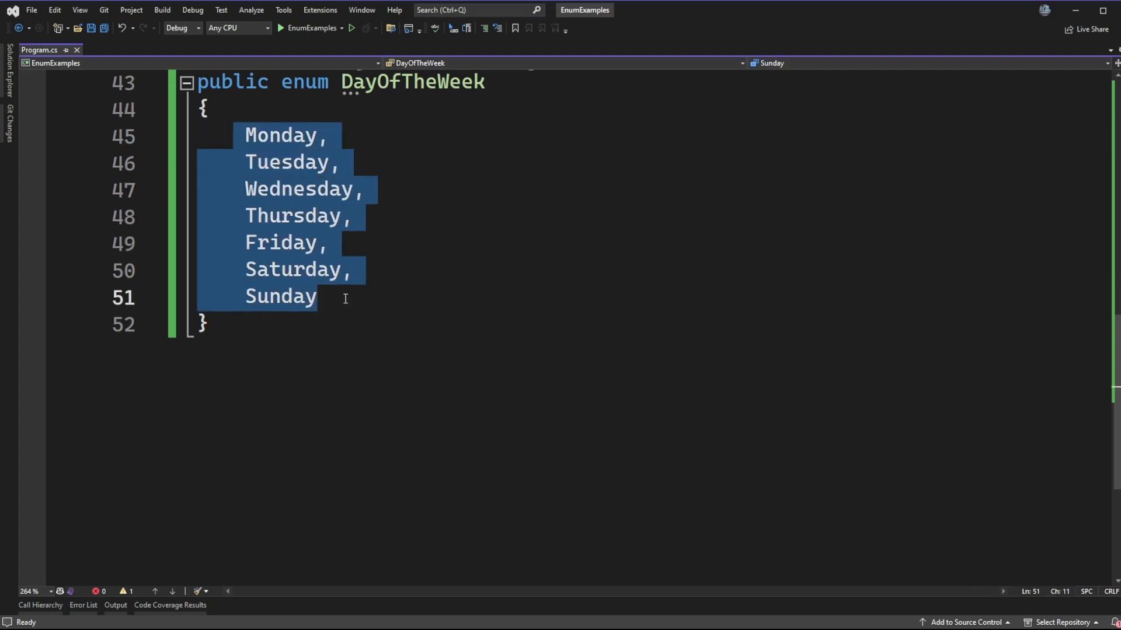
left_click(489, 269)
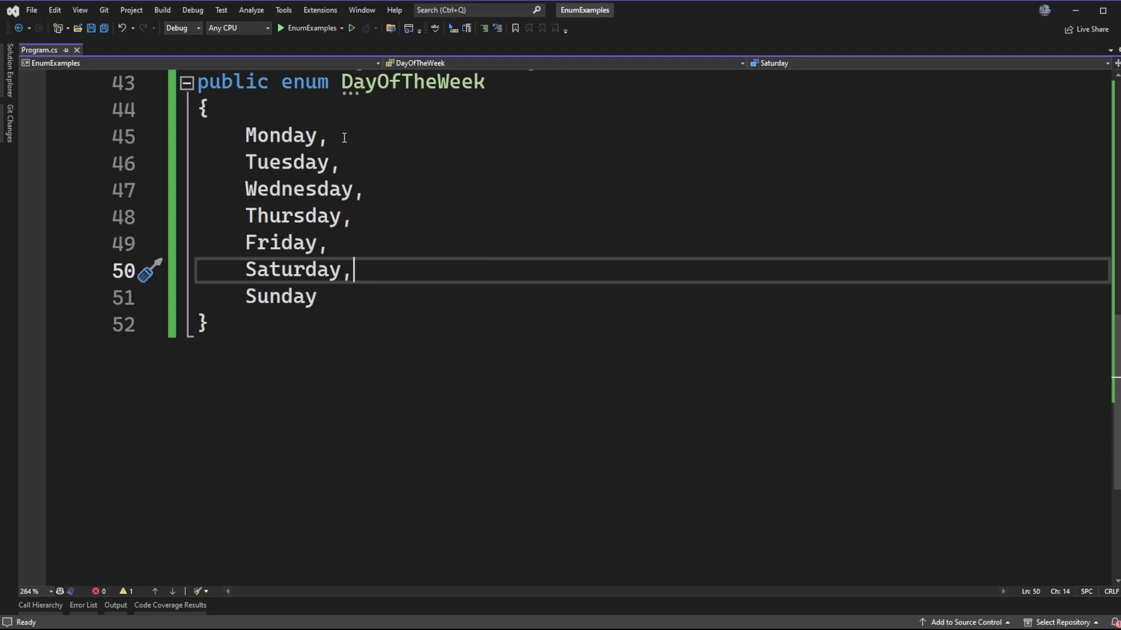
left_click(297, 136)
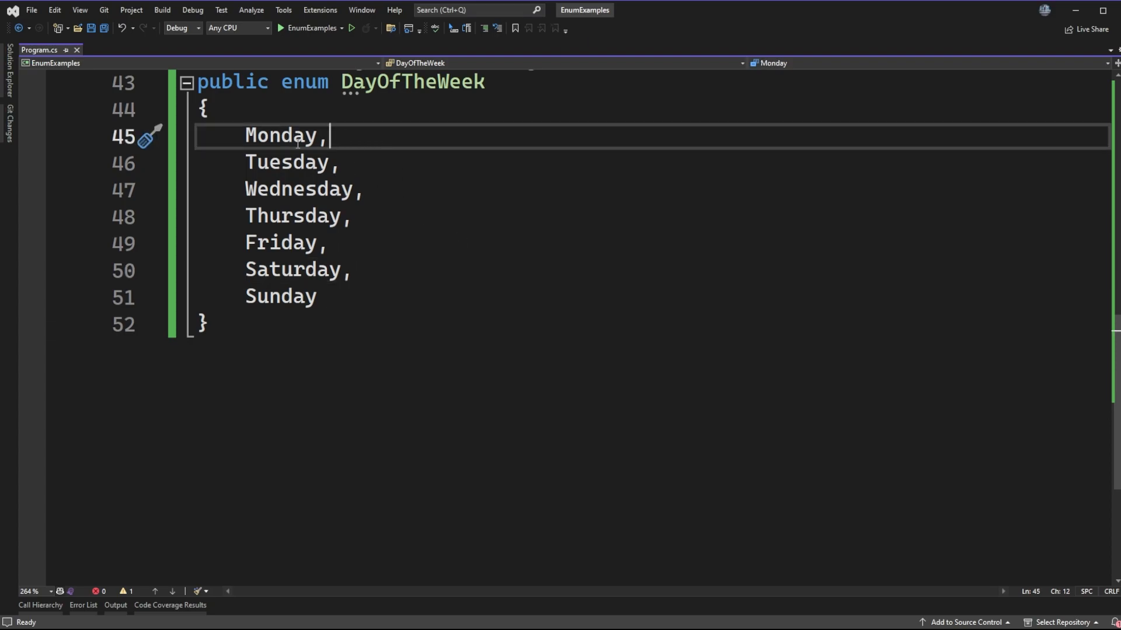
double_click(281, 135)
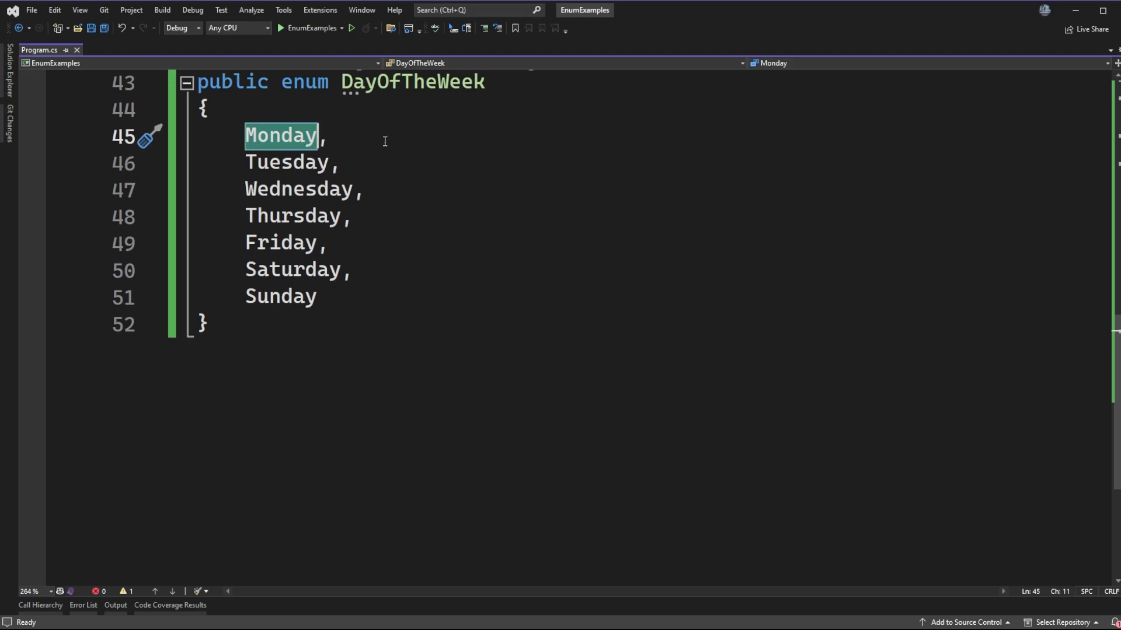
mouse_move(445, 145)
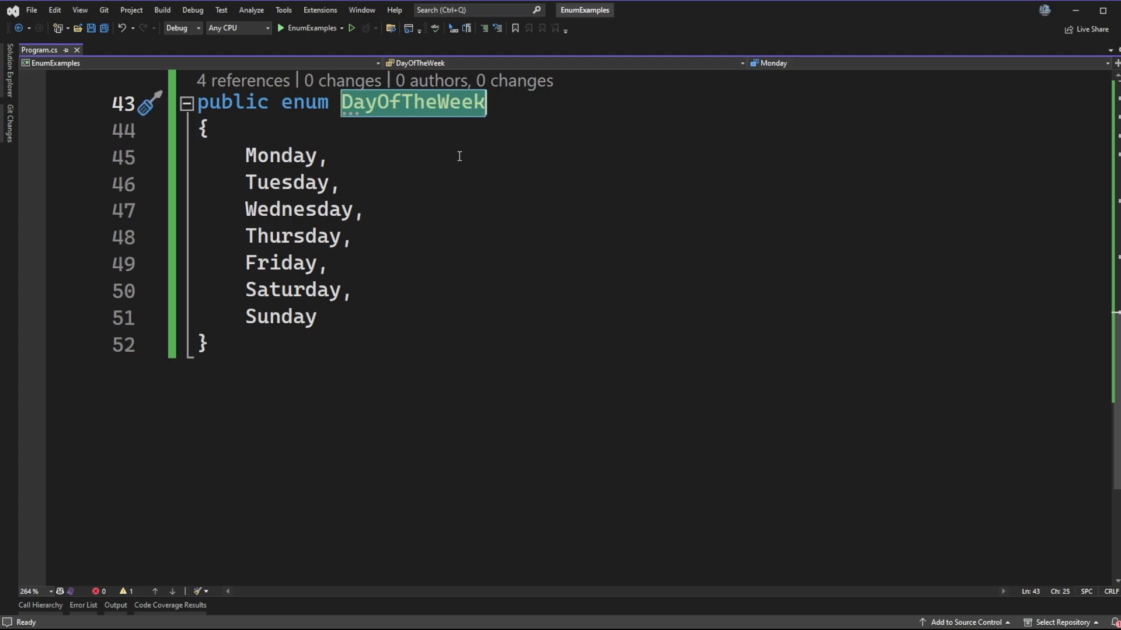
mouse_move(299, 176)
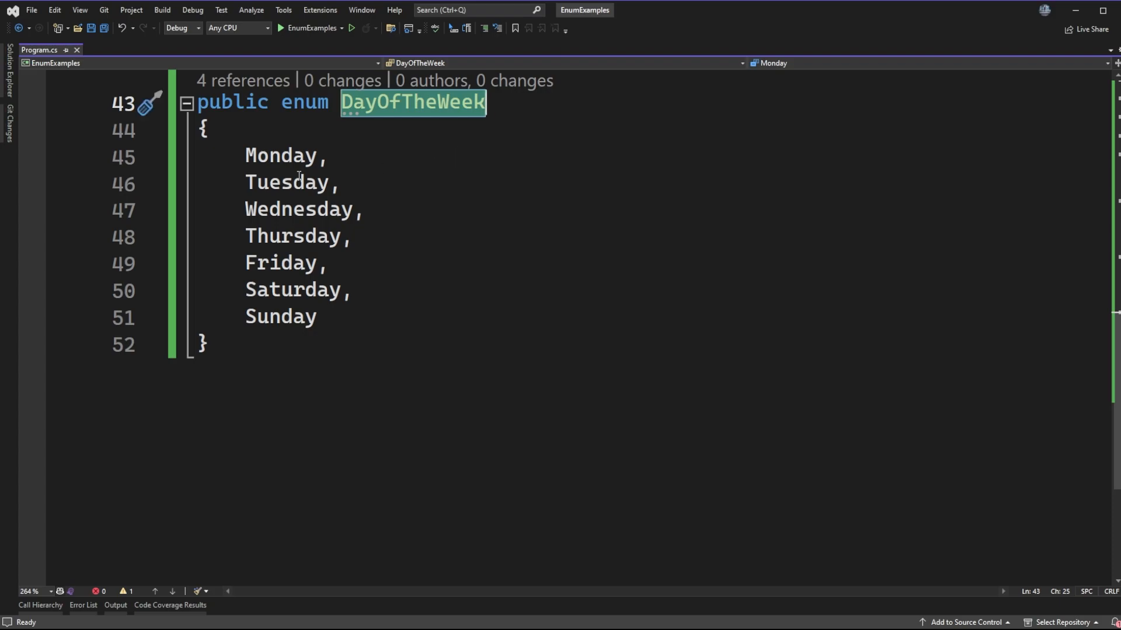
mouse_move(371, 136)
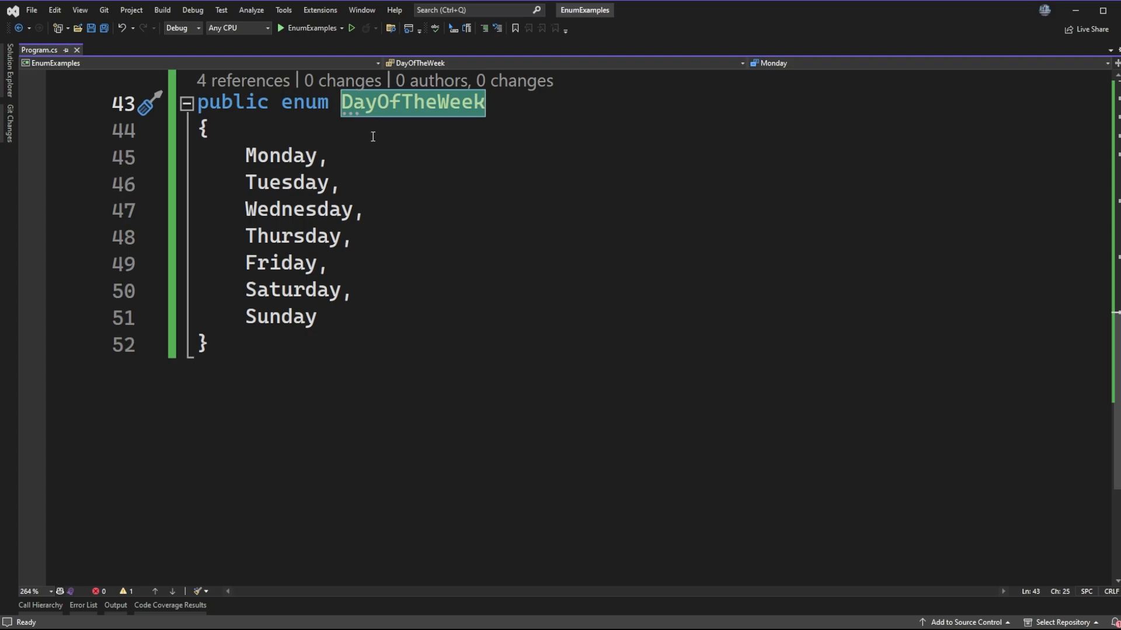
double_click(281, 155)
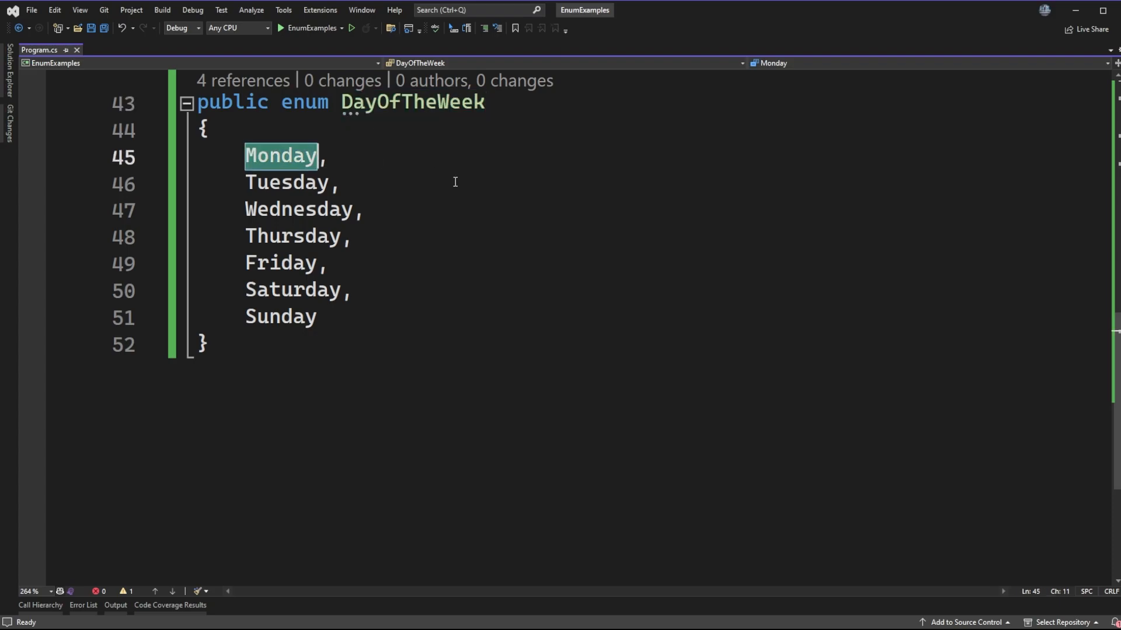
mouse_move(469, 207)
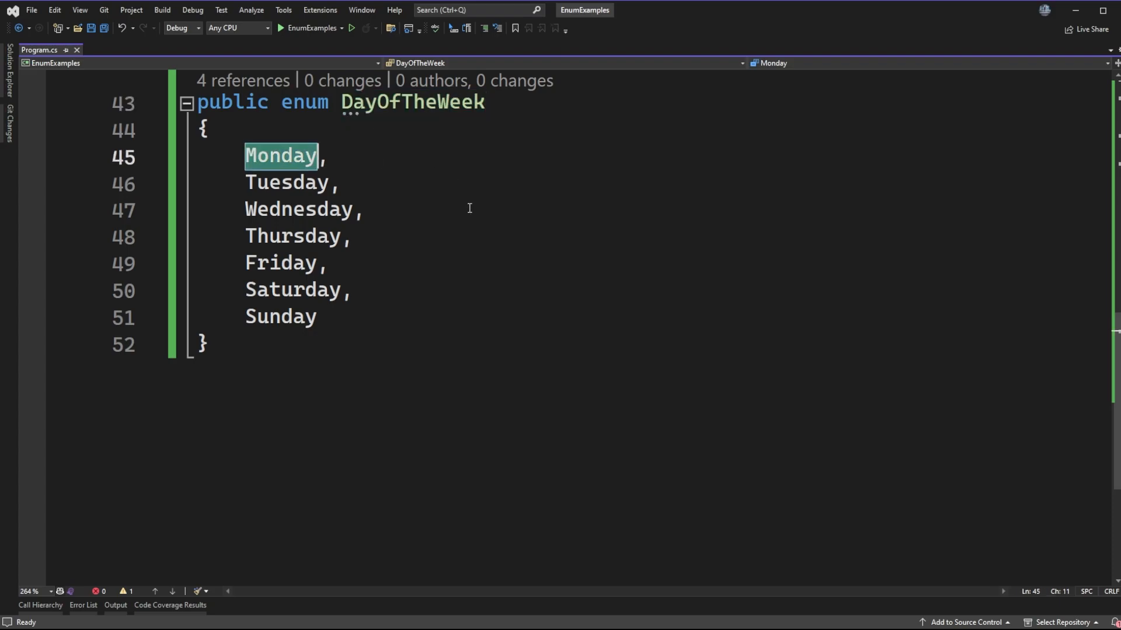
mouse_move(479, 208)
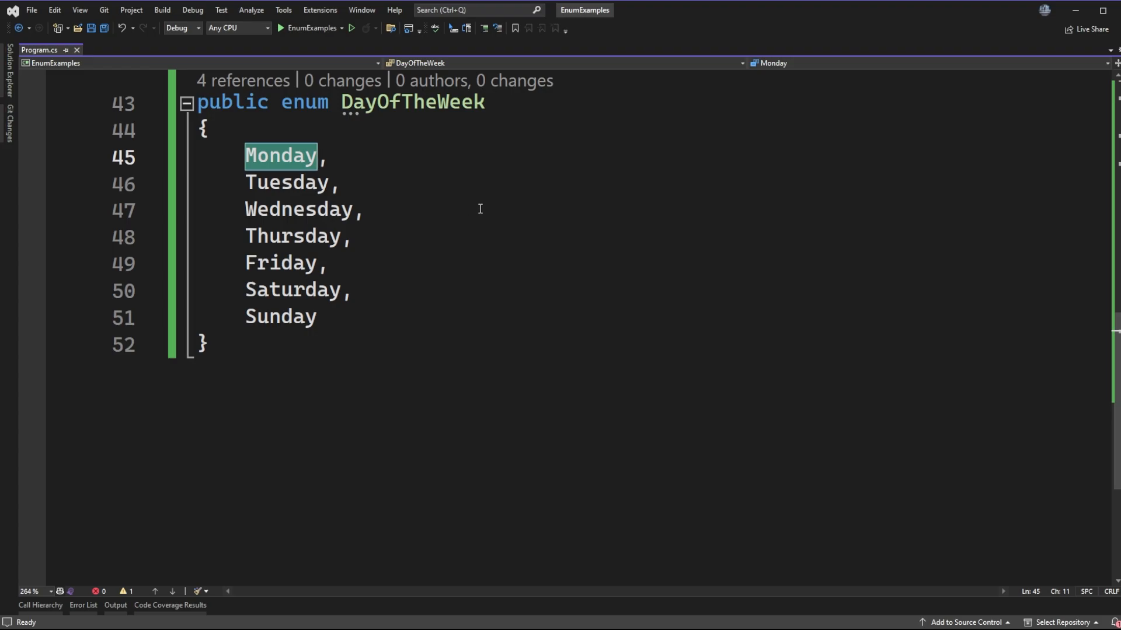
mouse_move(449, 254)
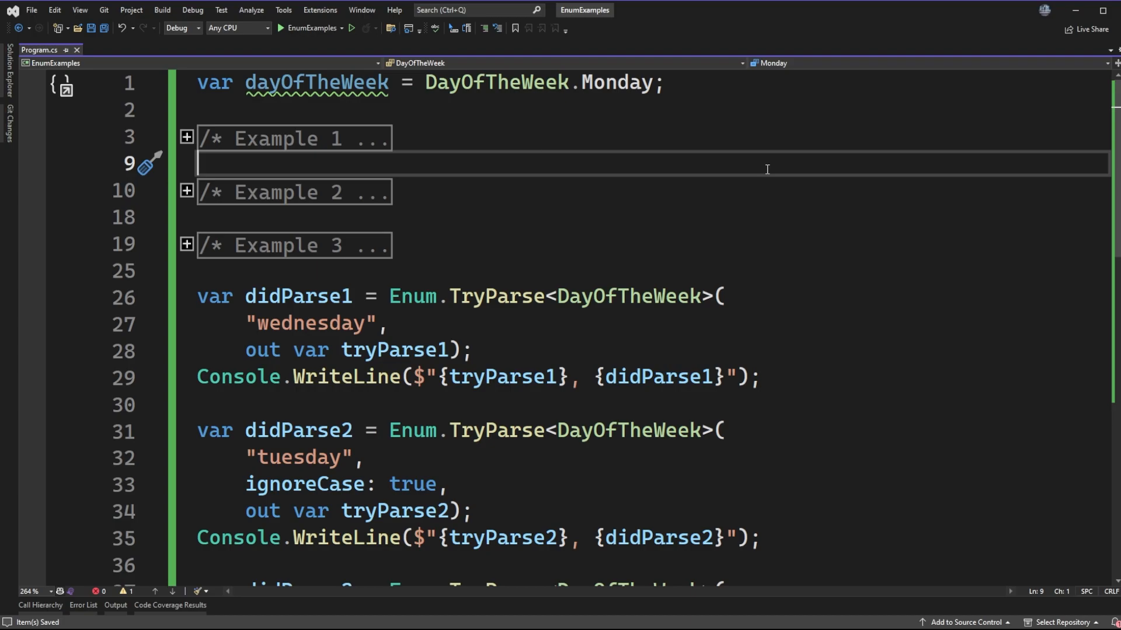
mouse_move(463, 231)
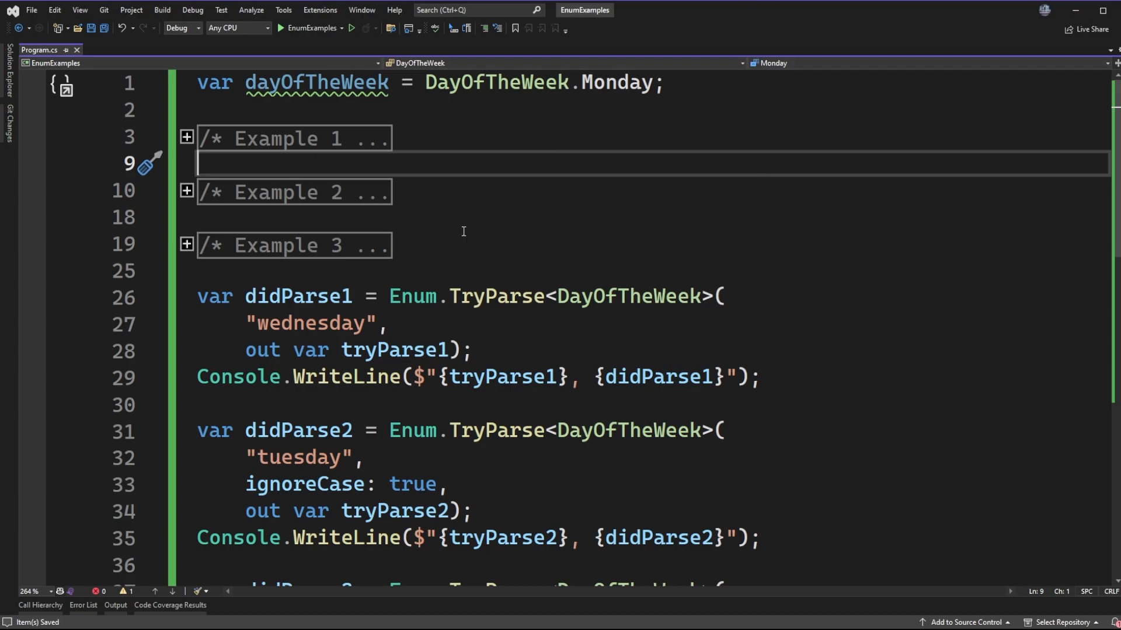
- Highlight Enum.TryParse and the DayOfTheWeek target type in the first parse call
double_click(412, 296)
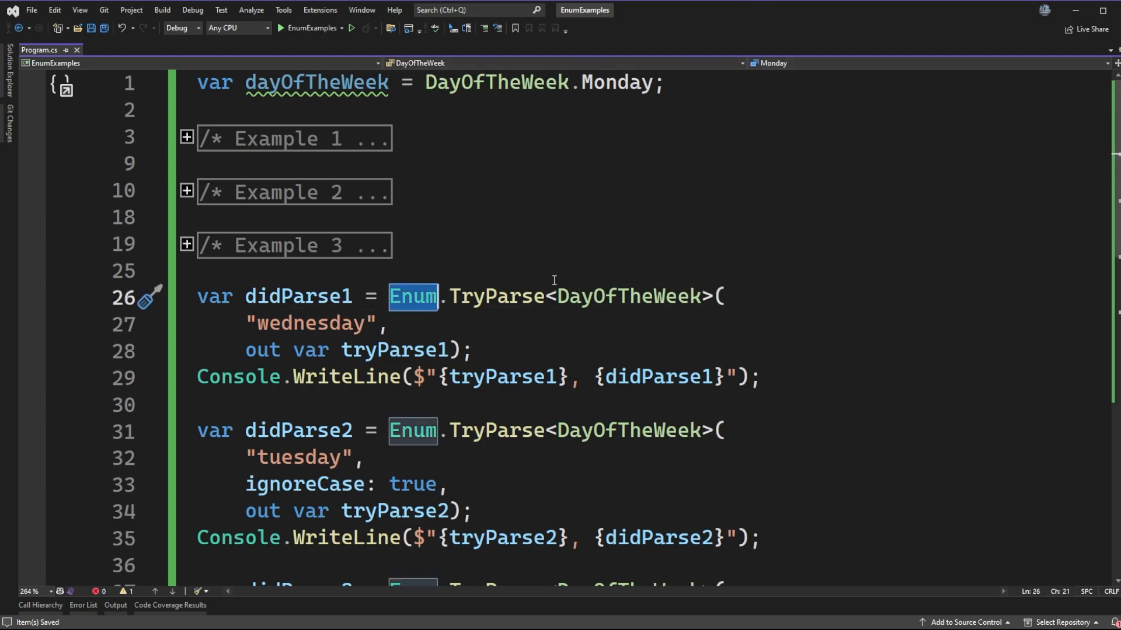
double_click(495, 295)
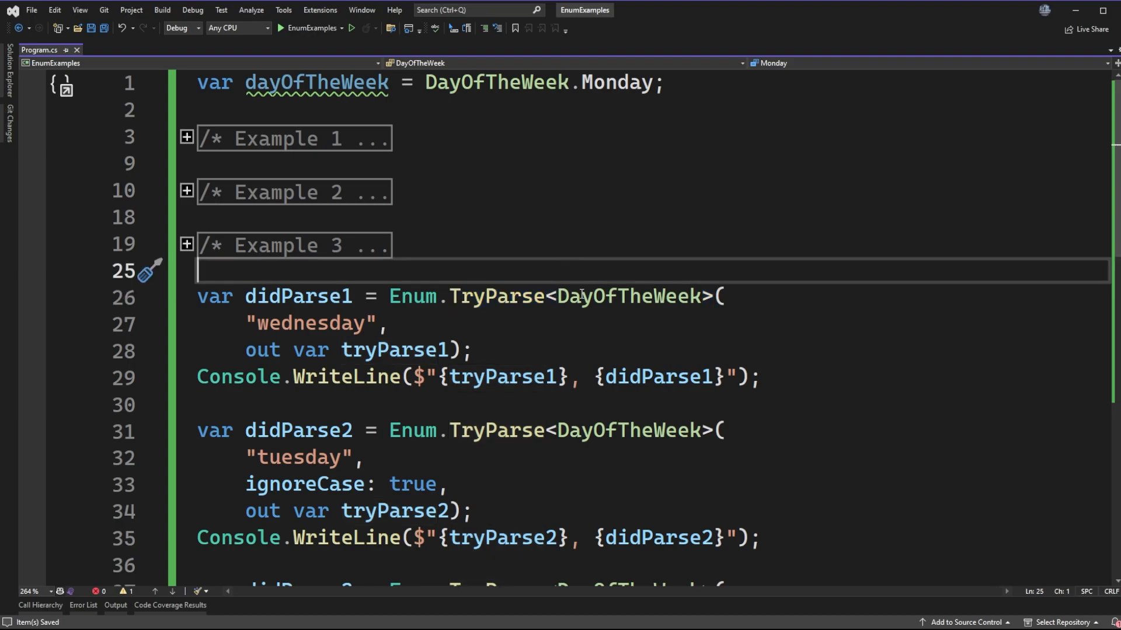
double_click(496, 295)
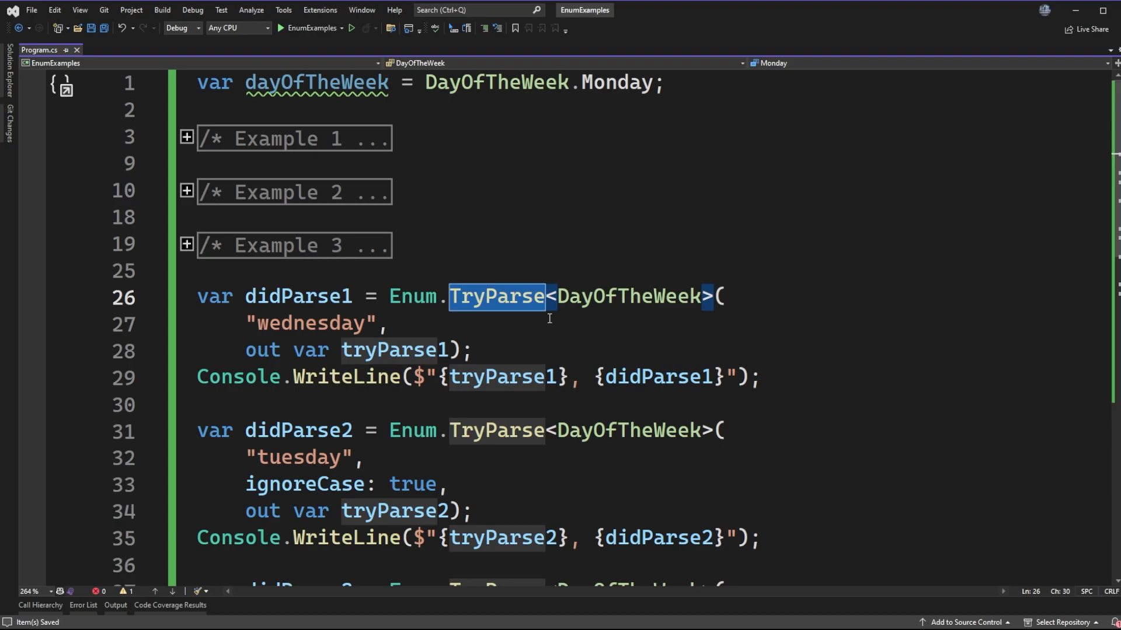
mouse_move(477, 314)
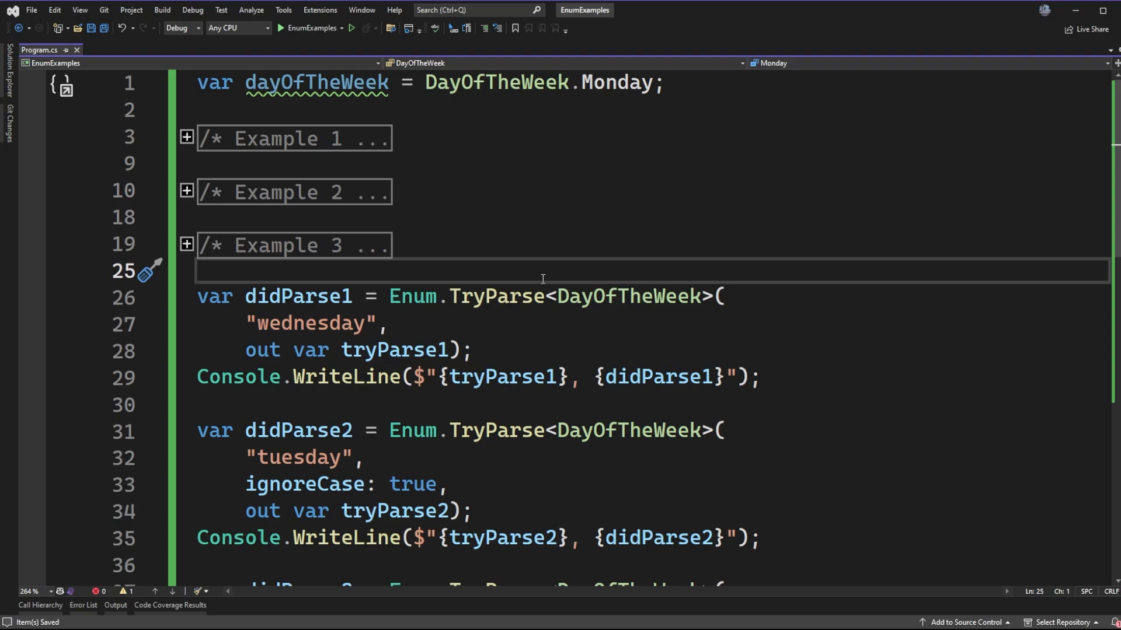
mouse_move(613, 276)
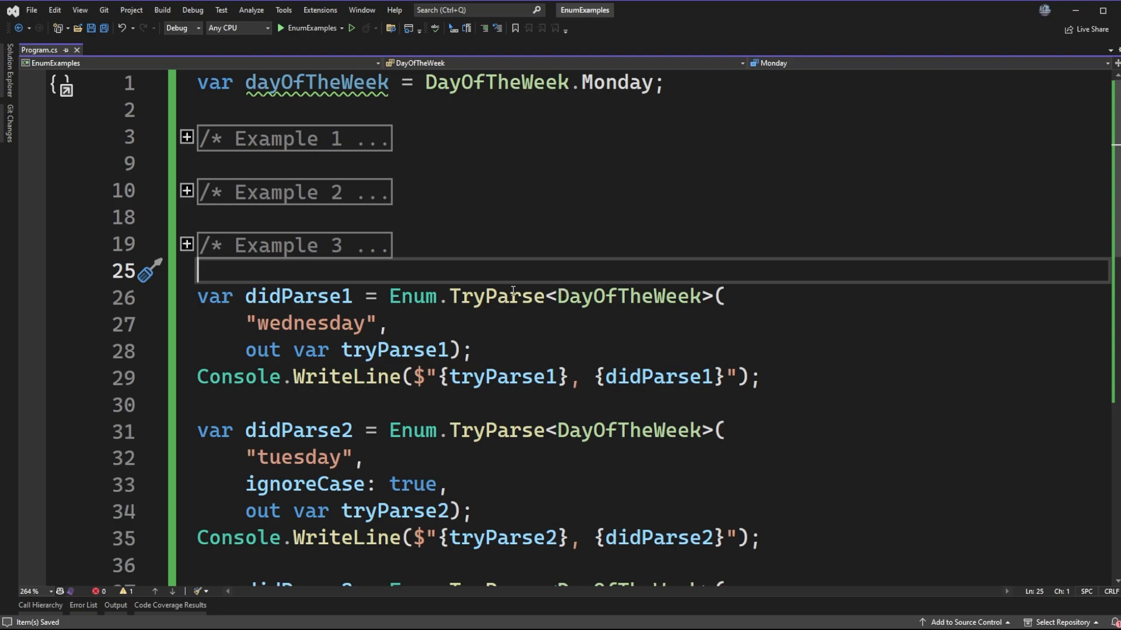
double_click(497, 295)
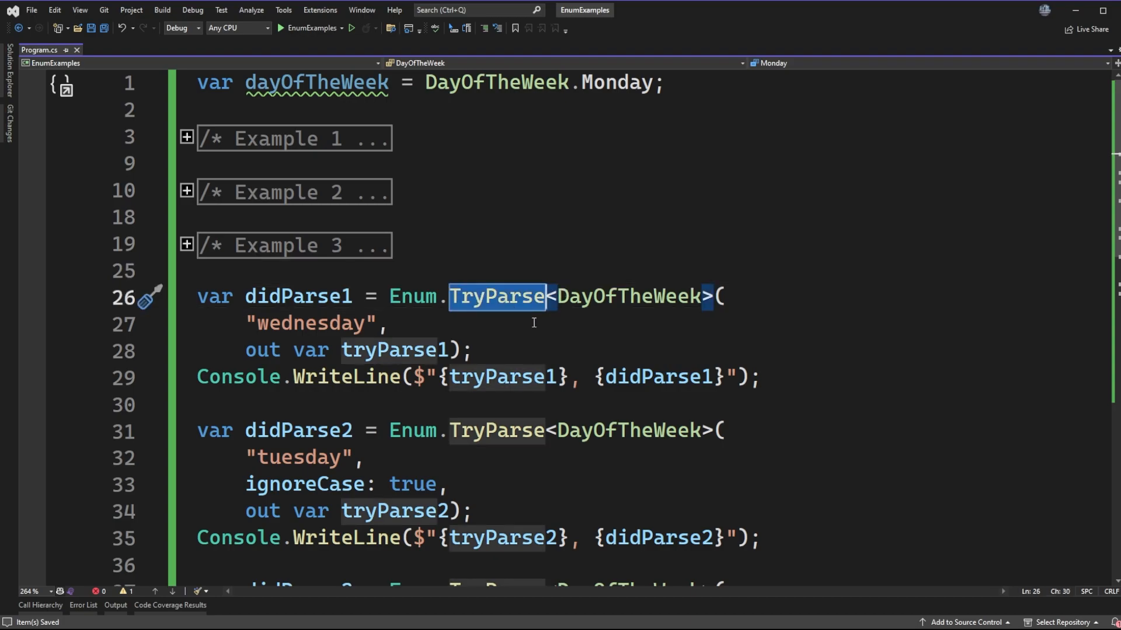
mouse_move(639, 278)
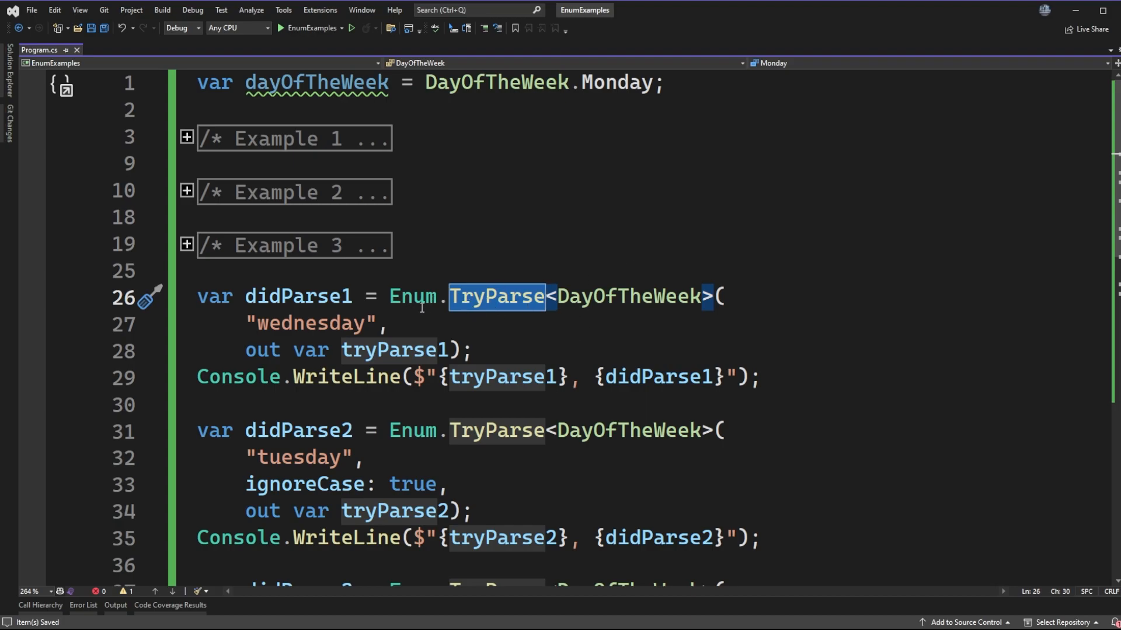
double_click(628, 295)
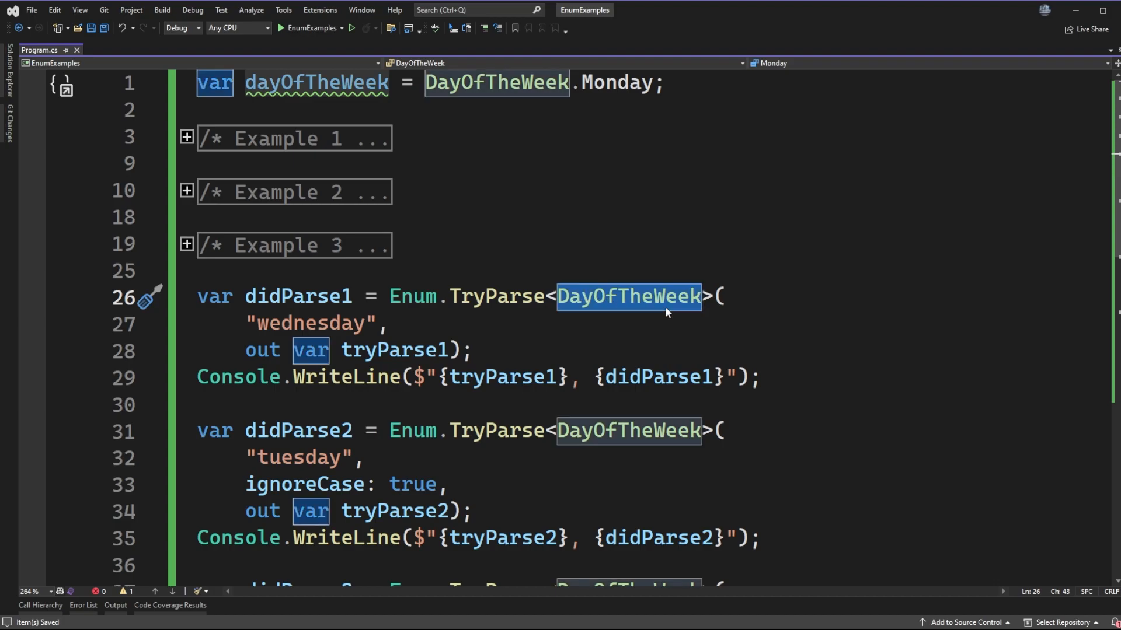
mouse_move(651, 308)
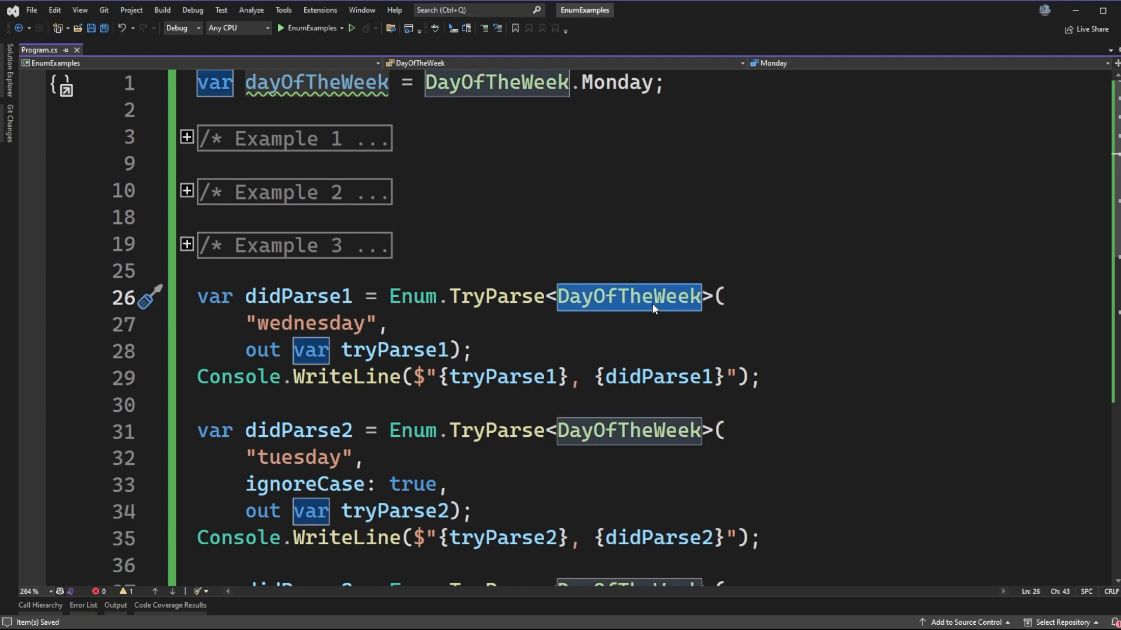
mouse_move(519, 305)
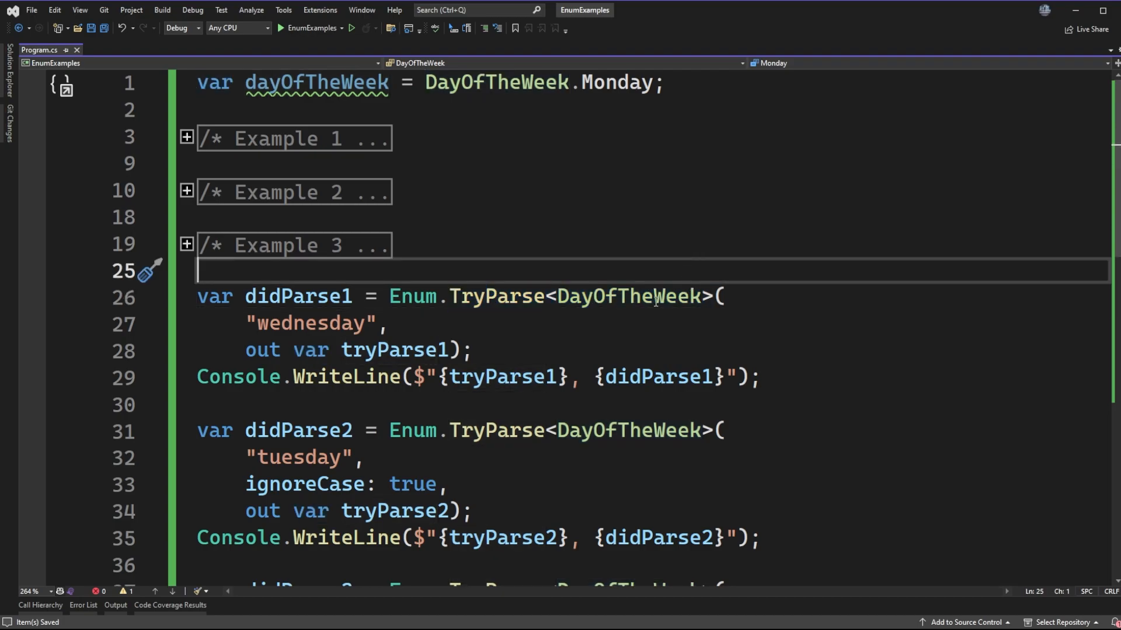
mouse_move(516, 297)
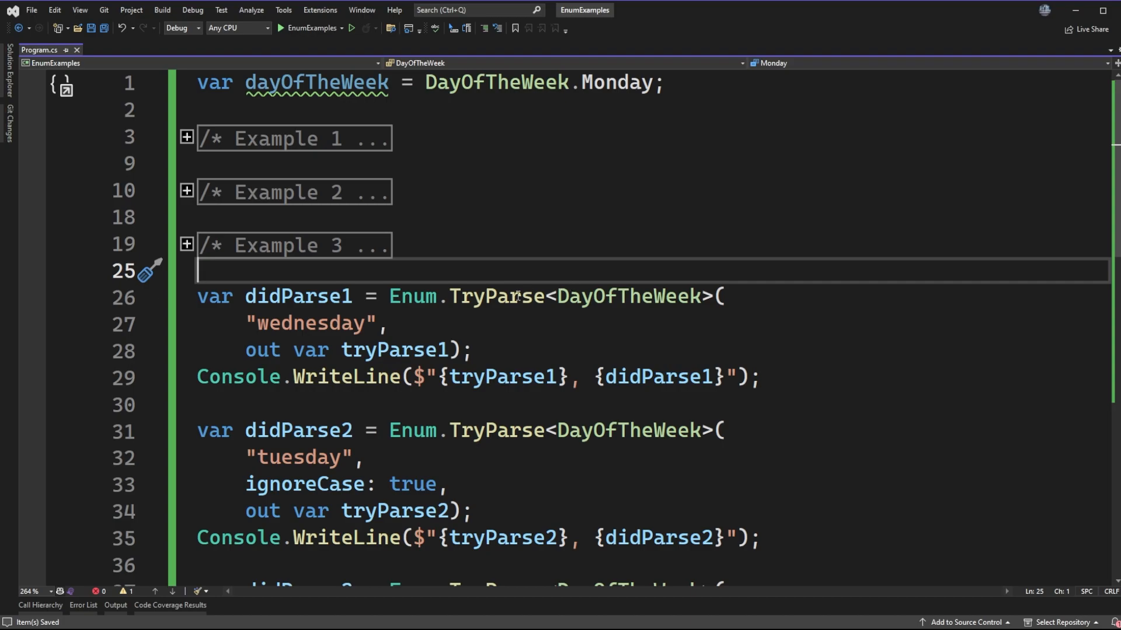
left_click(511, 296)
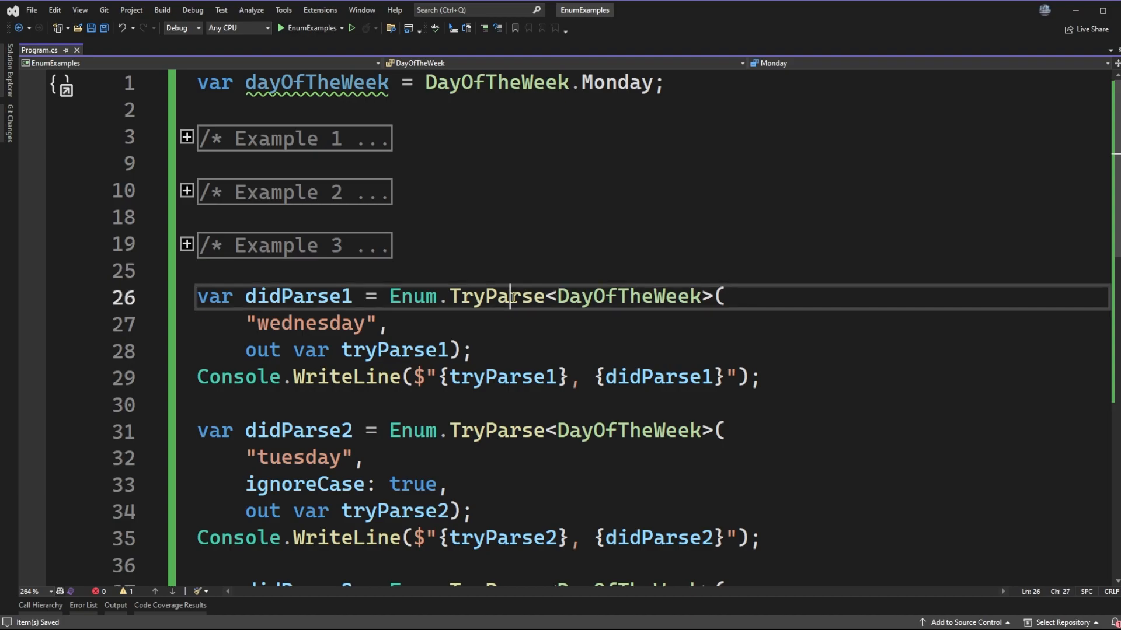
double_click(495, 295)
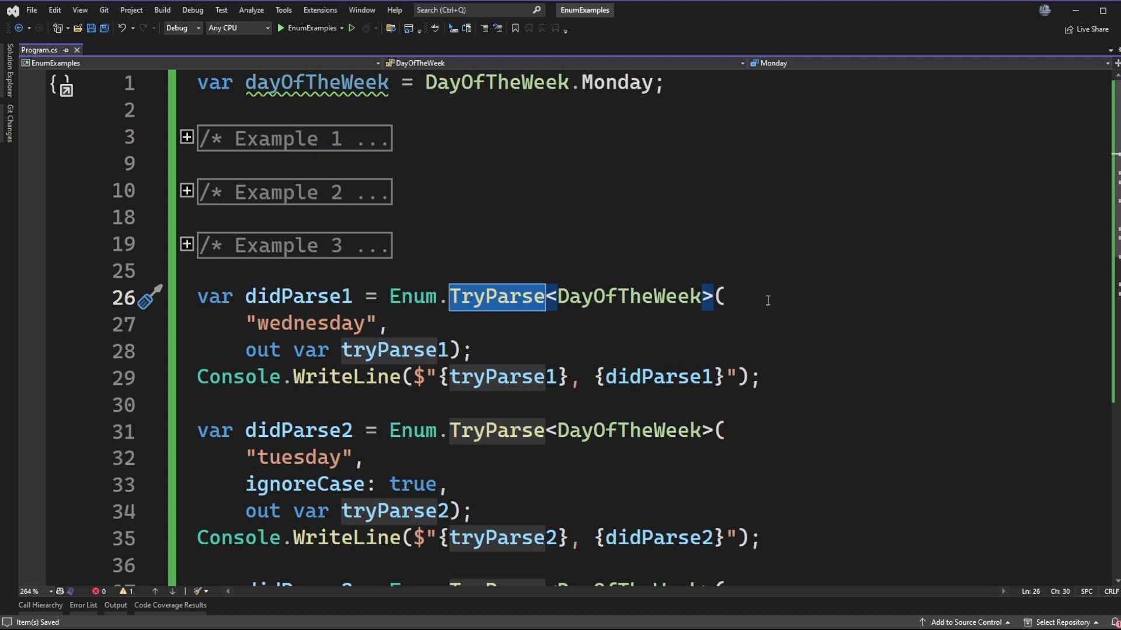
mouse_move(391, 296)
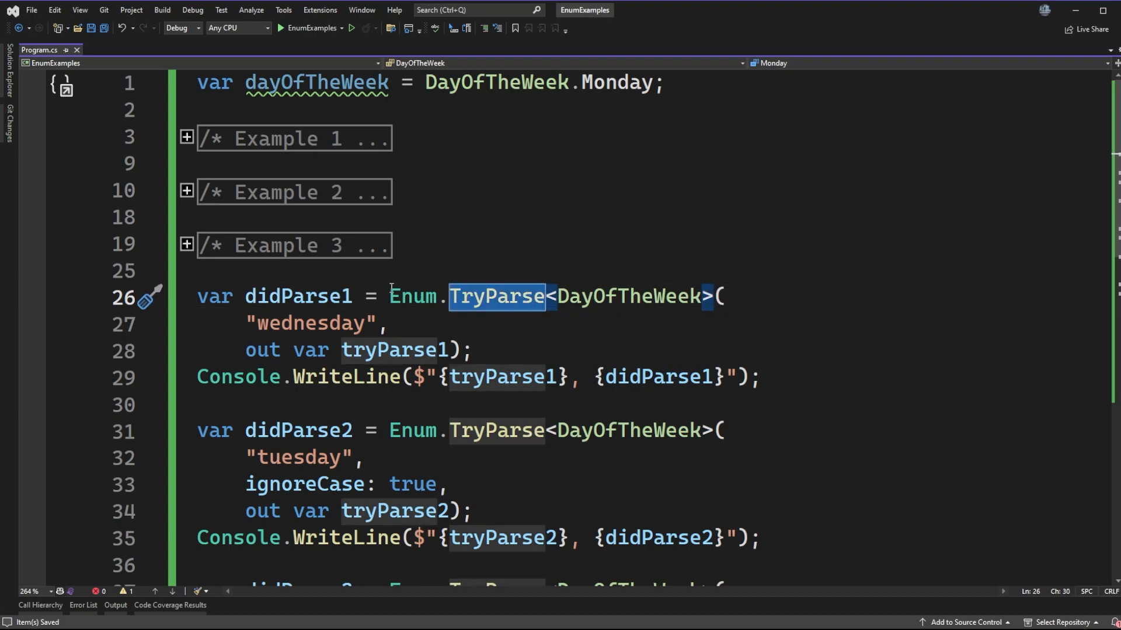
- Highlight the tryParse1 output variable and the out argument of the "wednesday" call
double_click(297, 295)
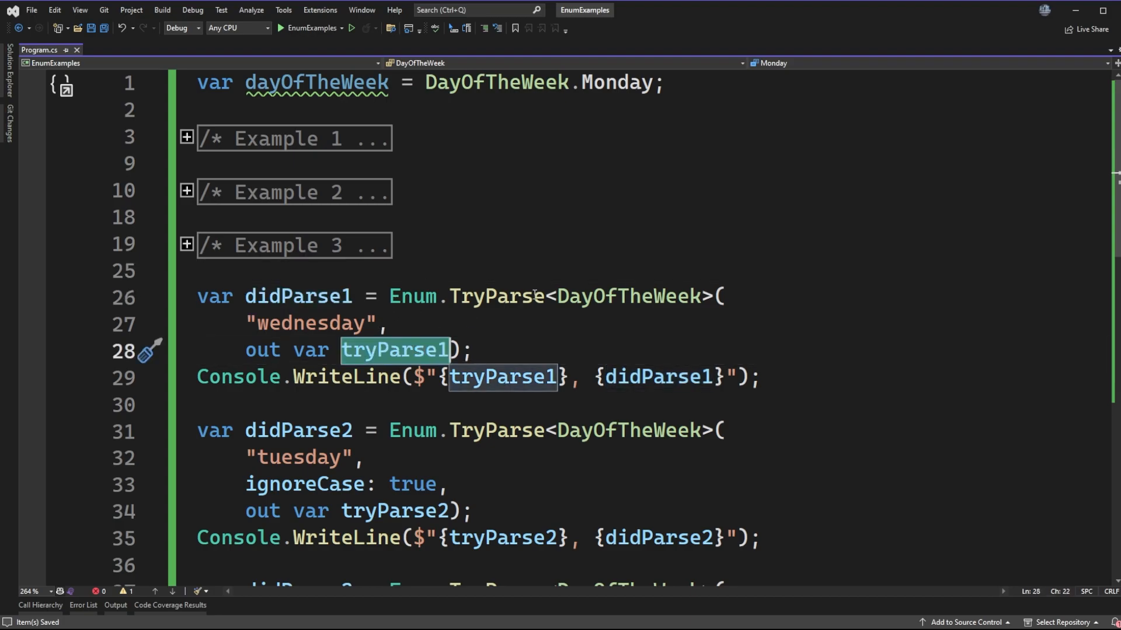
left_click(475, 350)
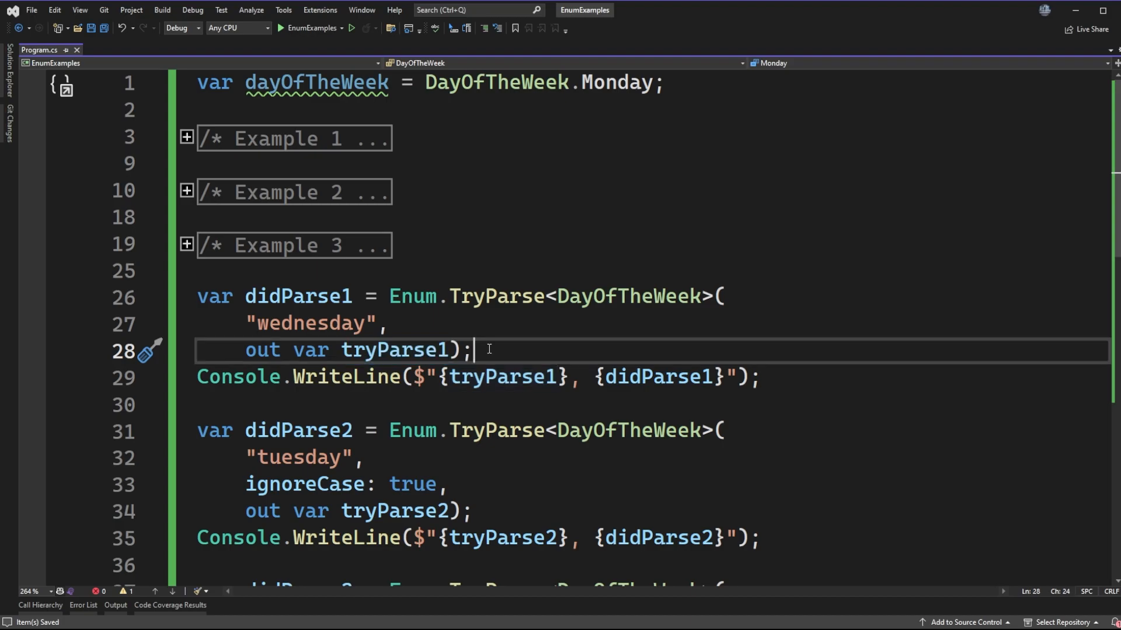
double_click(395, 351)
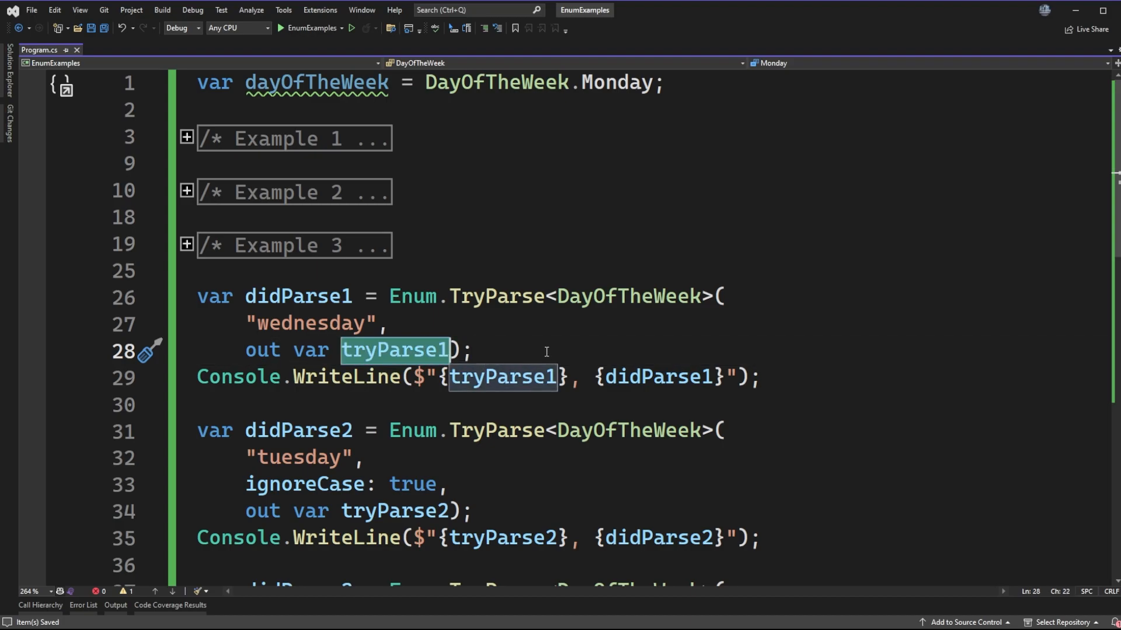
mouse_move(552, 357)
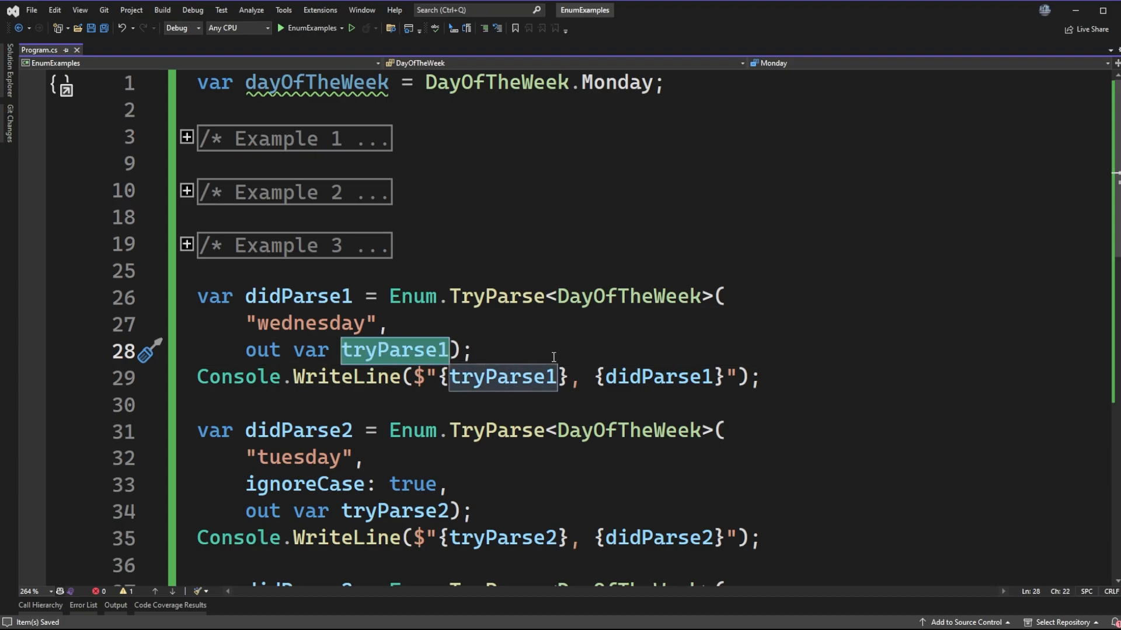
mouse_move(425, 349)
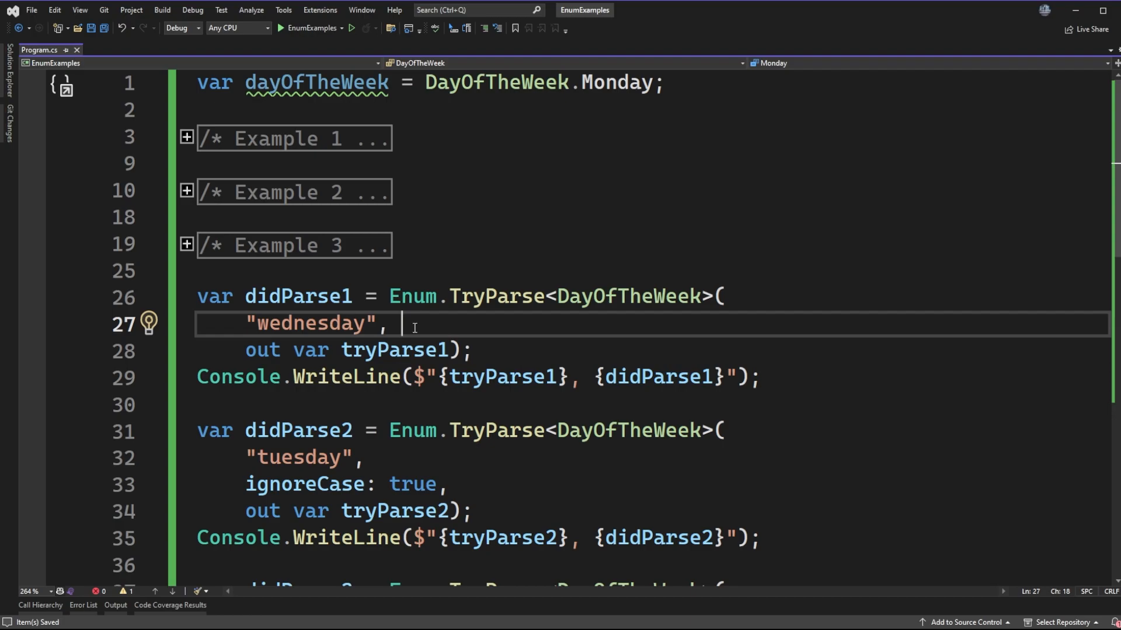
mouse_move(679, 349)
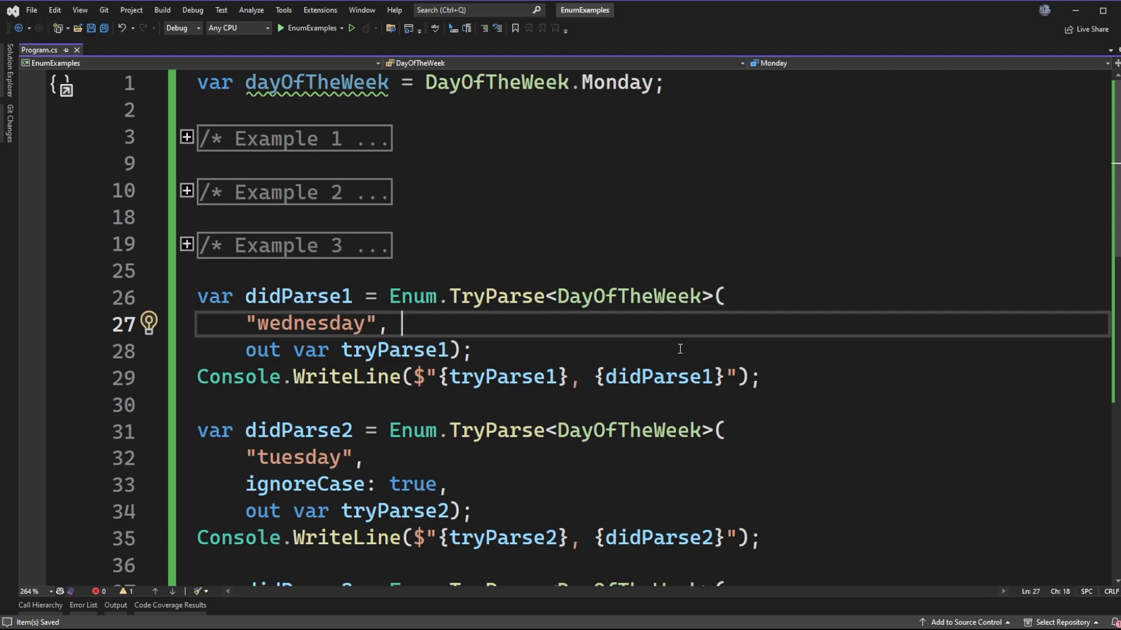
left_click(488, 297)
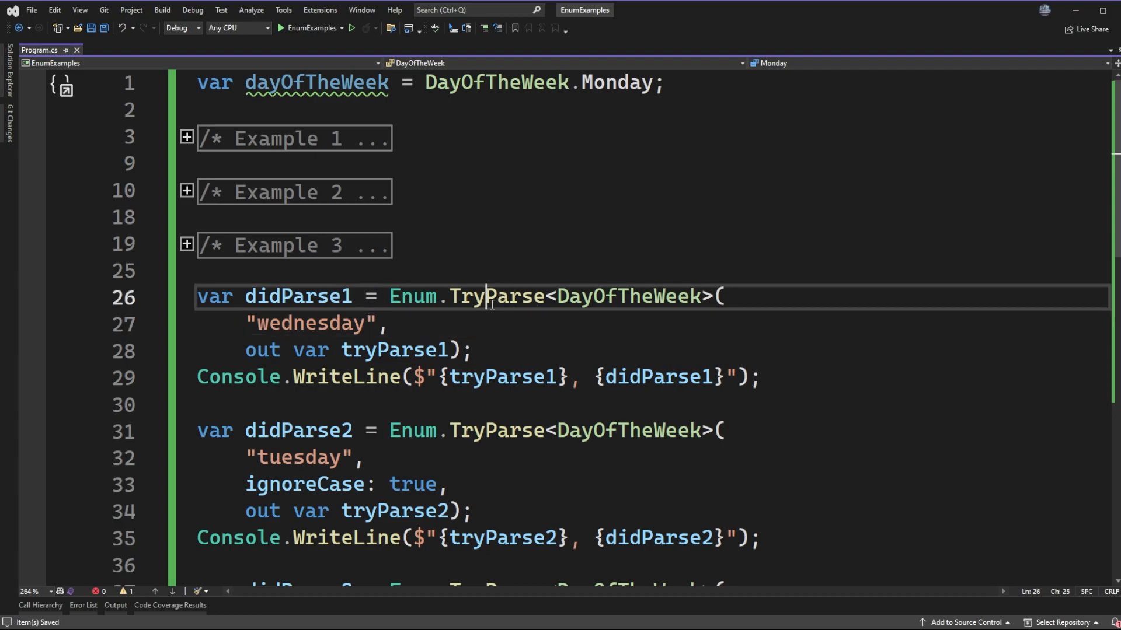
double_click(497, 295)
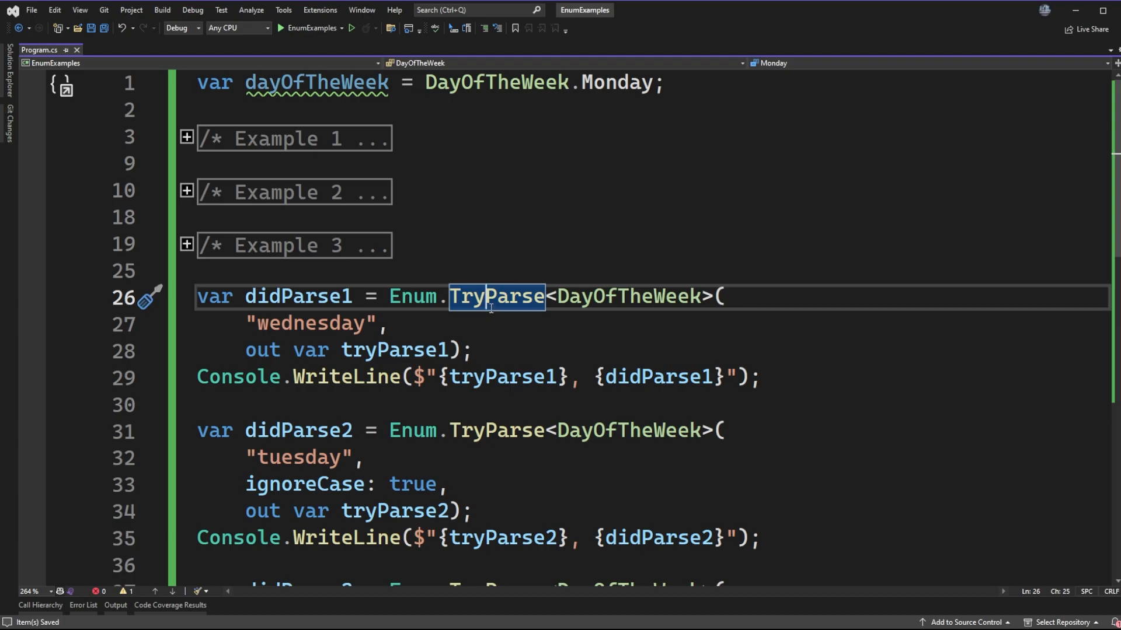
mouse_move(755, 335)
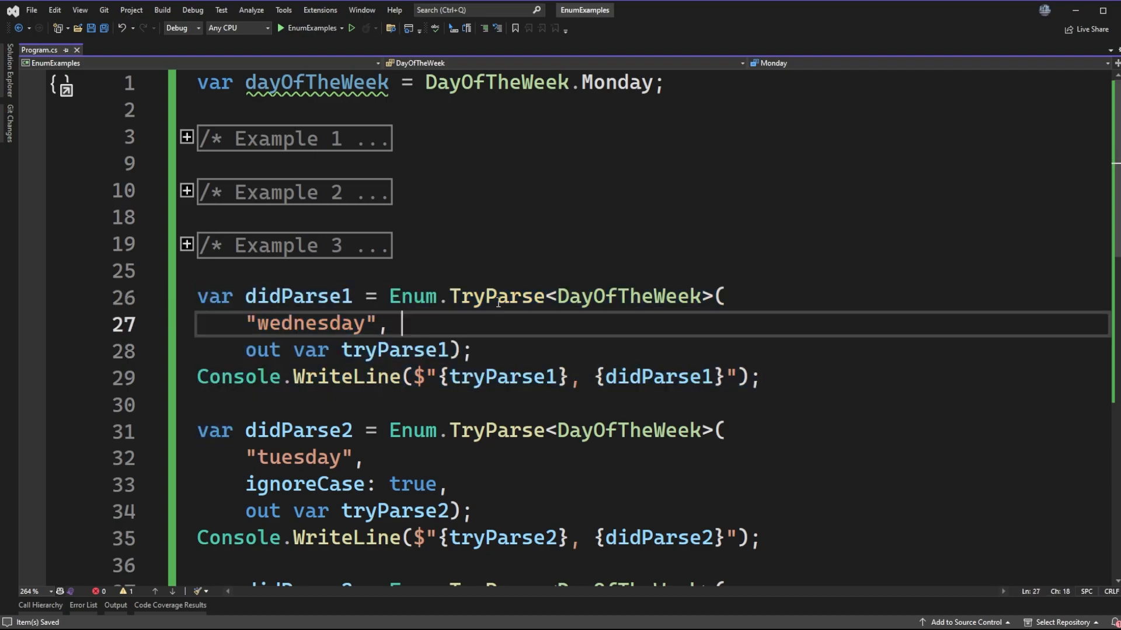
double_click(312, 323)
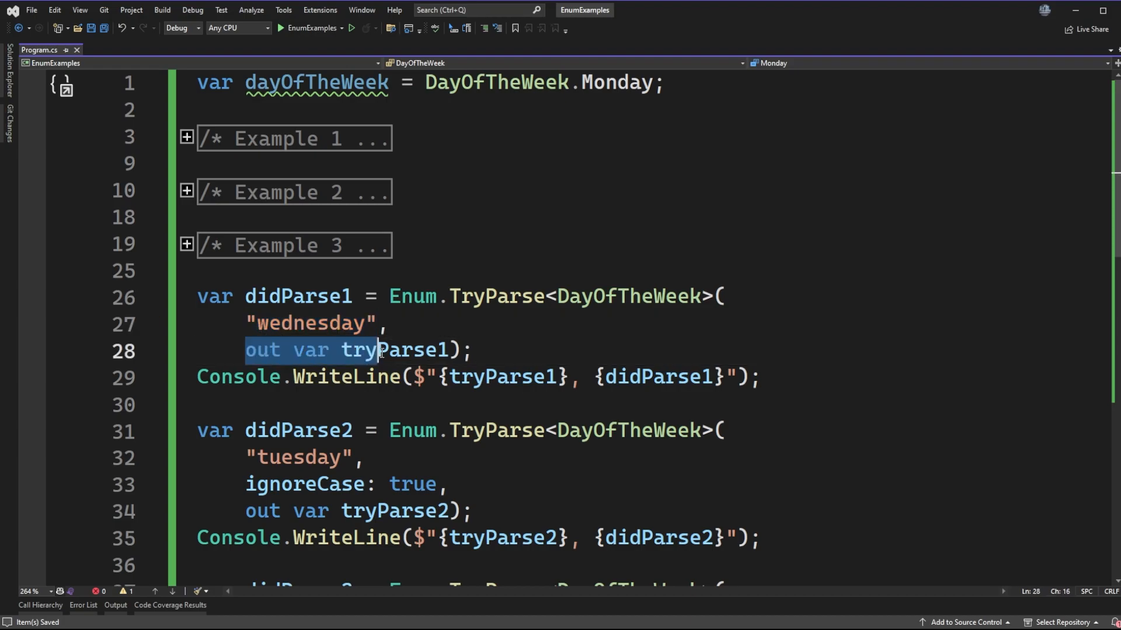
left_click(495, 324)
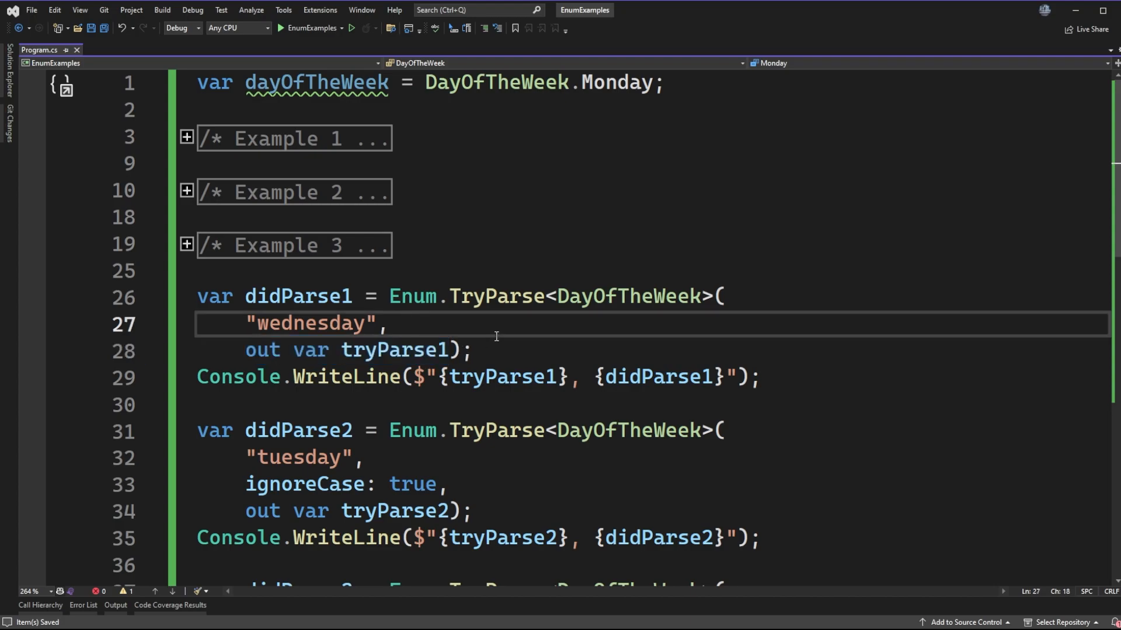
scroll("down", 3)
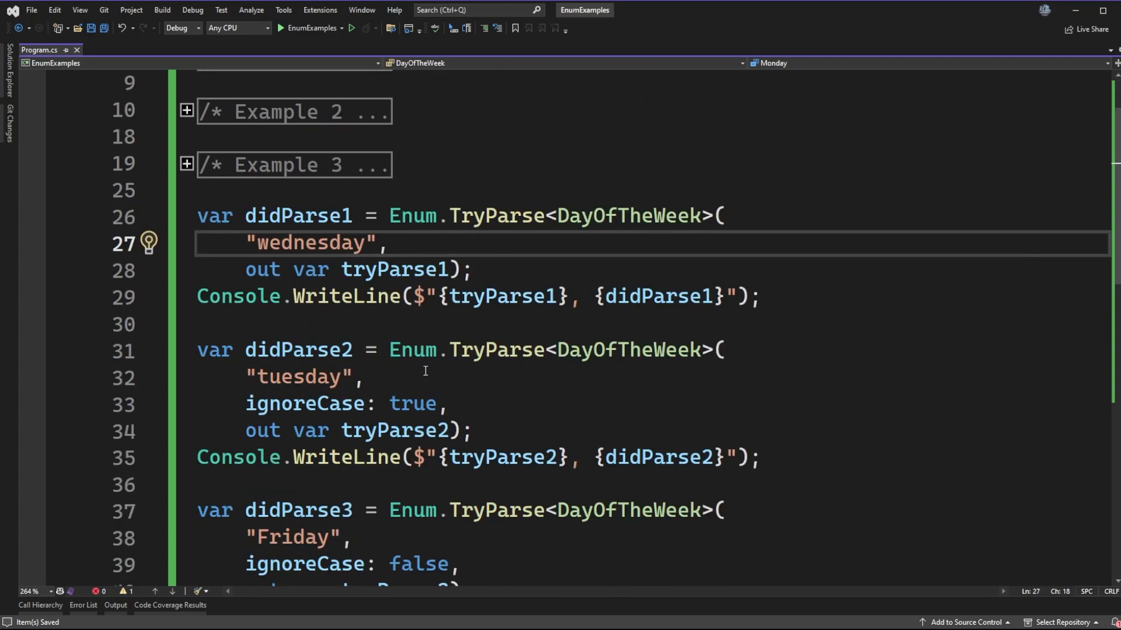
scroll("down", 3)
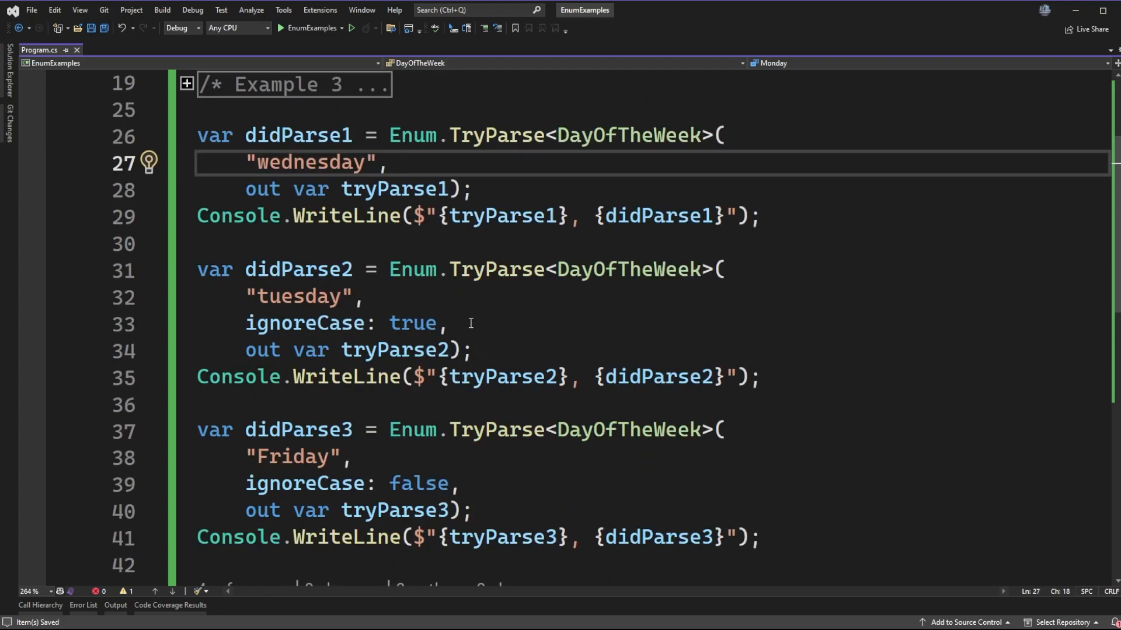
mouse_move(409, 356)
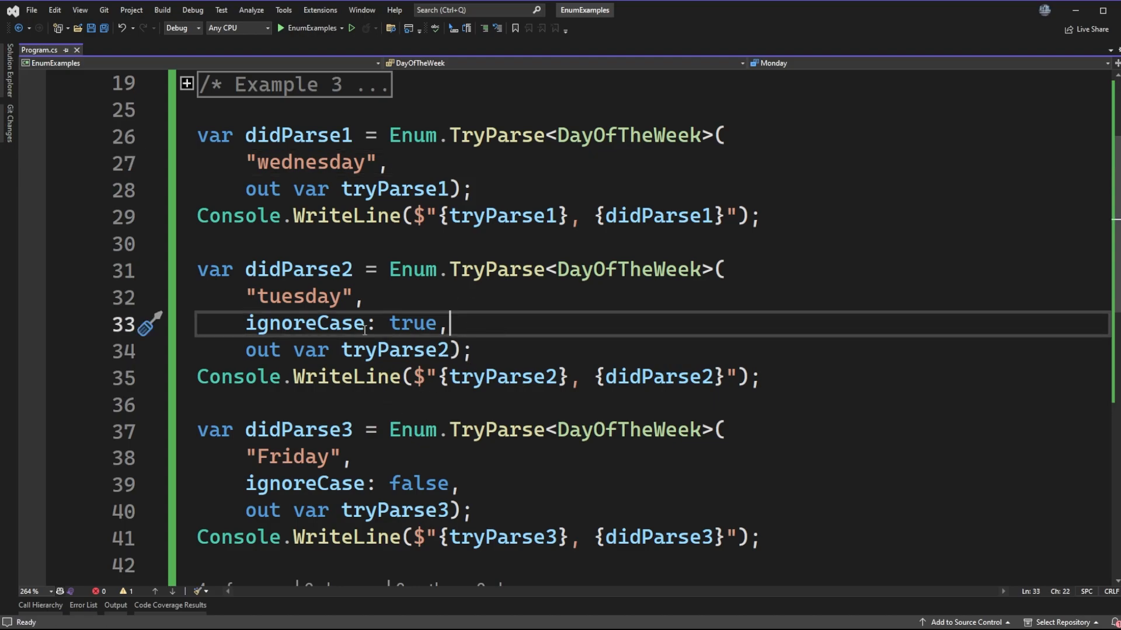
mouse_move(476, 327)
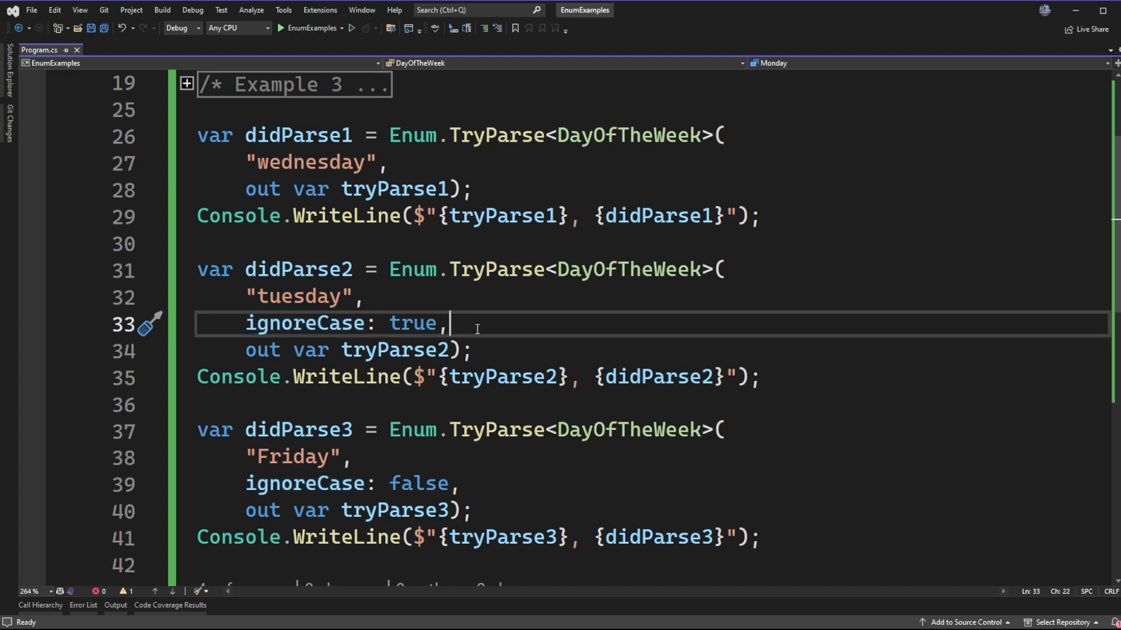
mouse_move(463, 281)
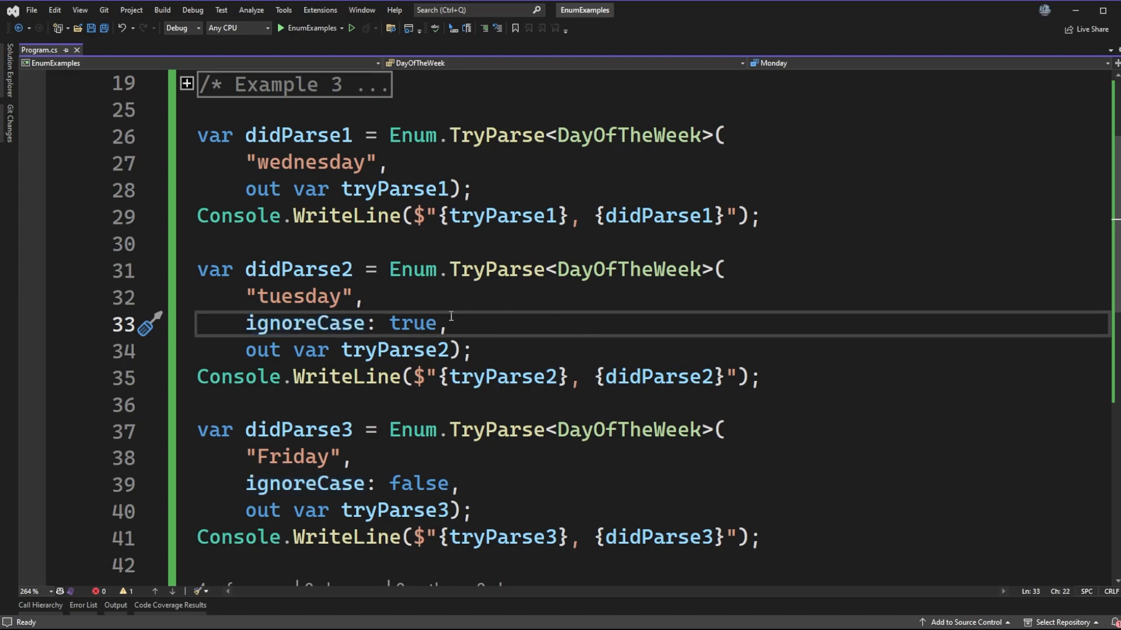
- Highlight the "tuesday" argument and its ignoreCase: true value in the second call
double_click(413, 324)
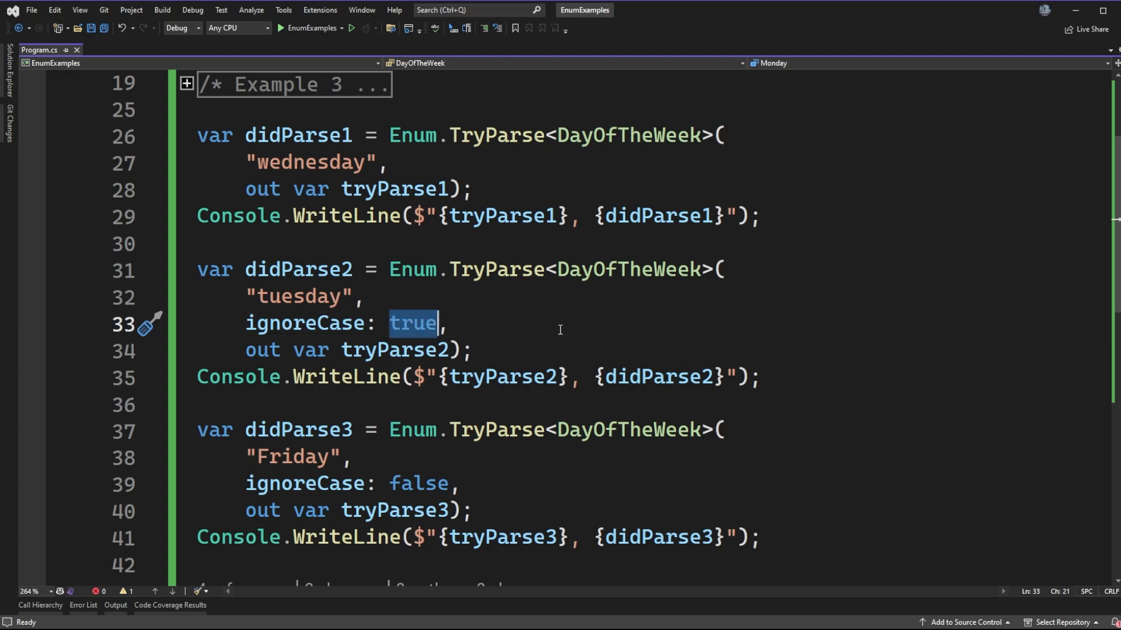
mouse_move(460, 343)
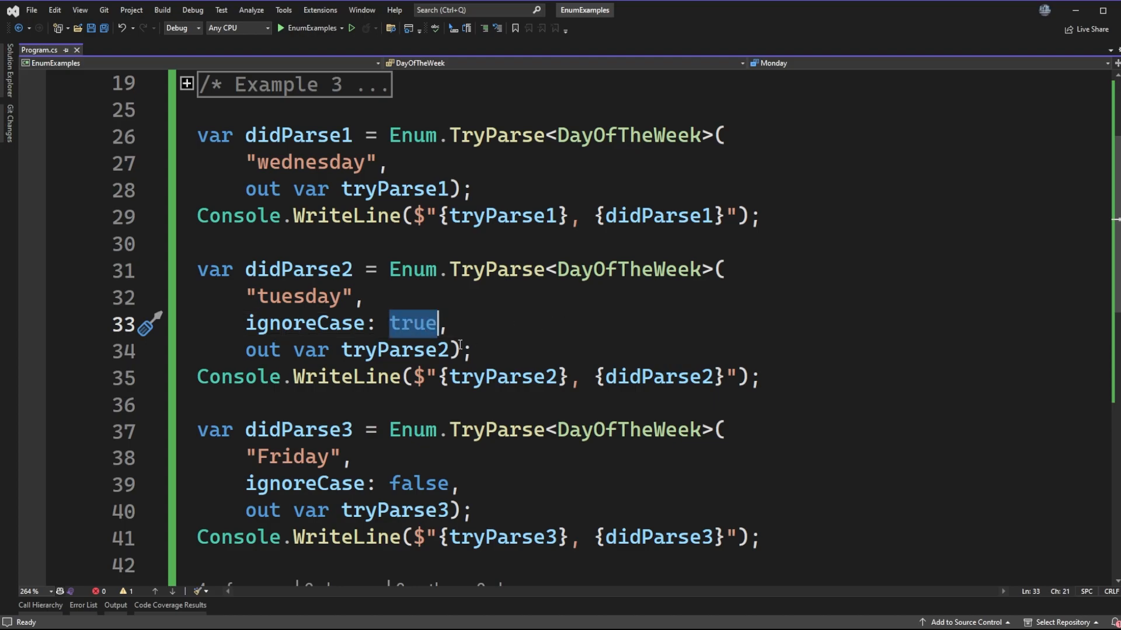
mouse_move(454, 422)
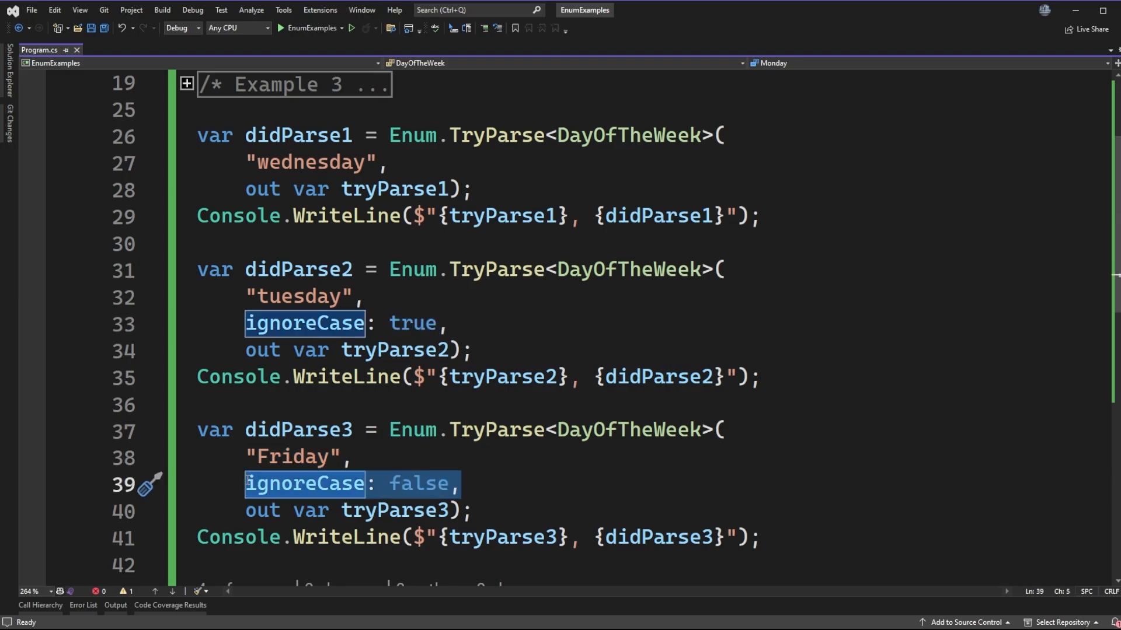
mouse_move(718, 313)
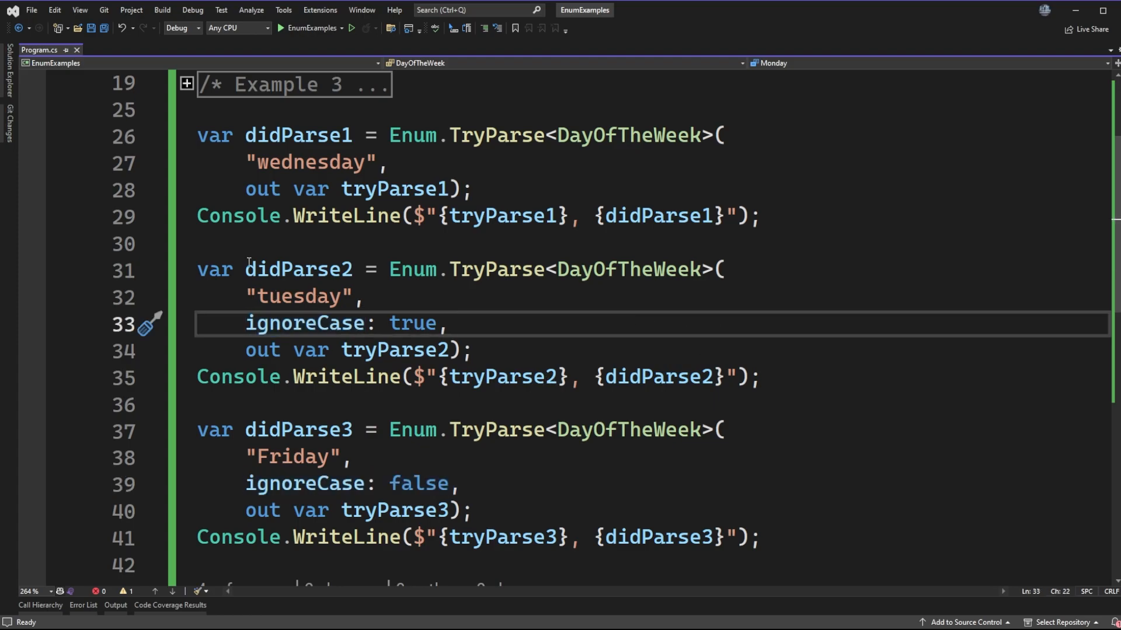
double_click(297, 295)
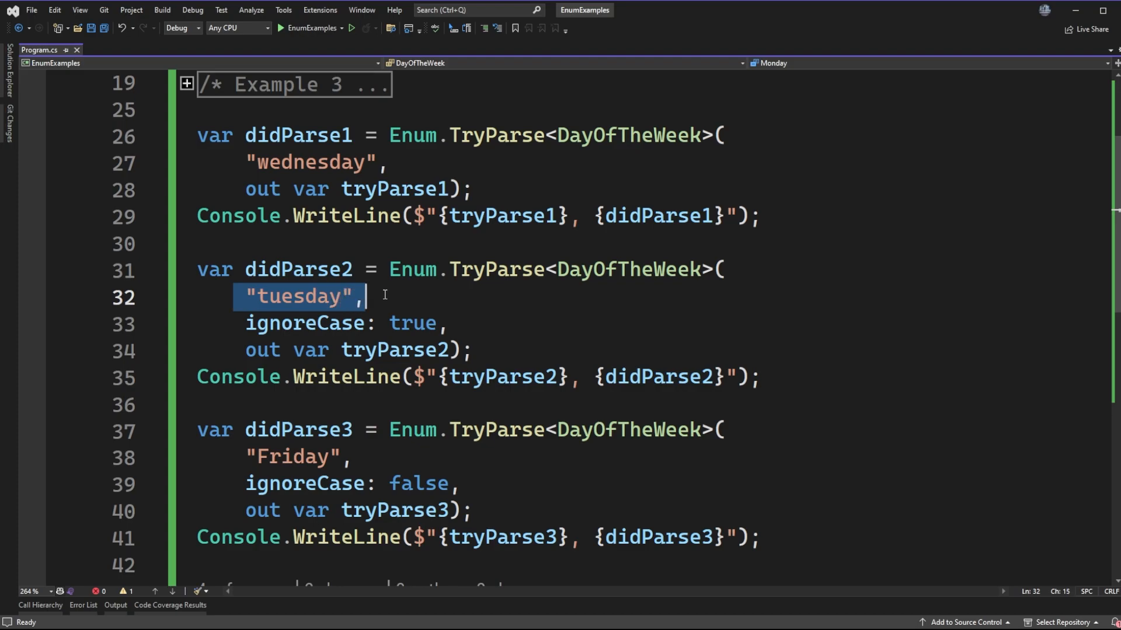
left_click(453, 322)
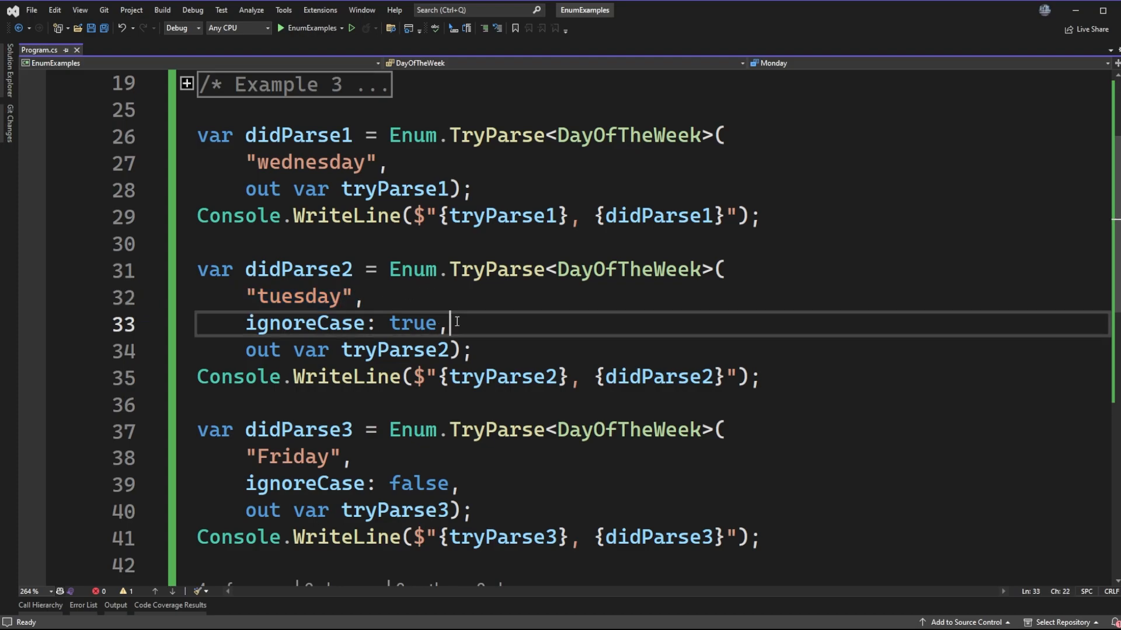
double_click(304, 323)
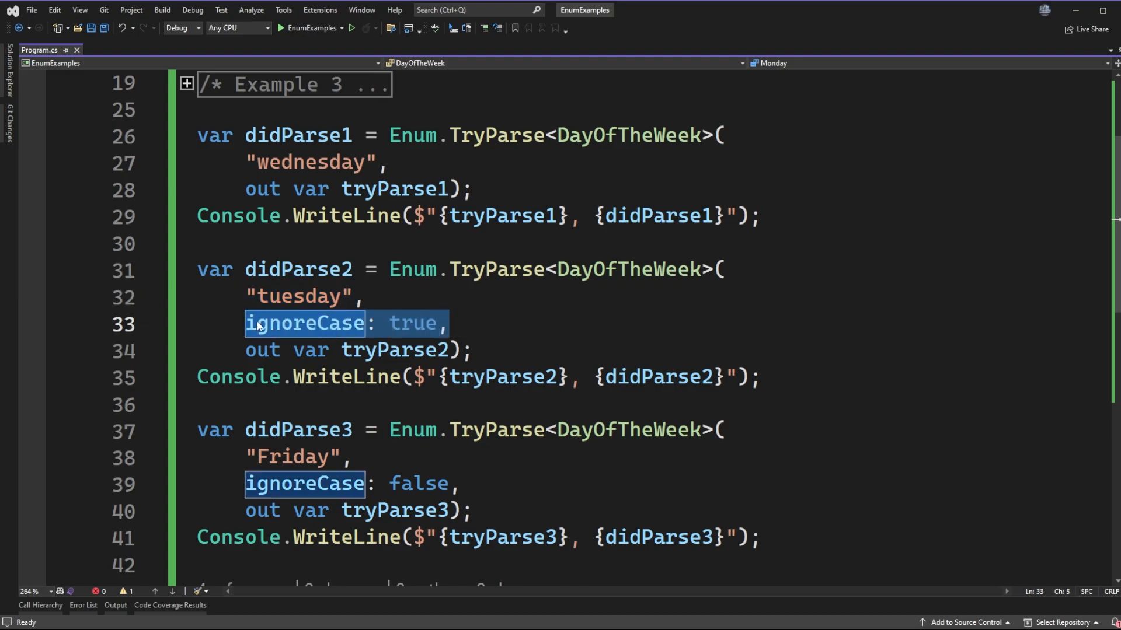
- Highlight "Friday" and its ignoreCase: false argument in the third call
left_click(486, 297)
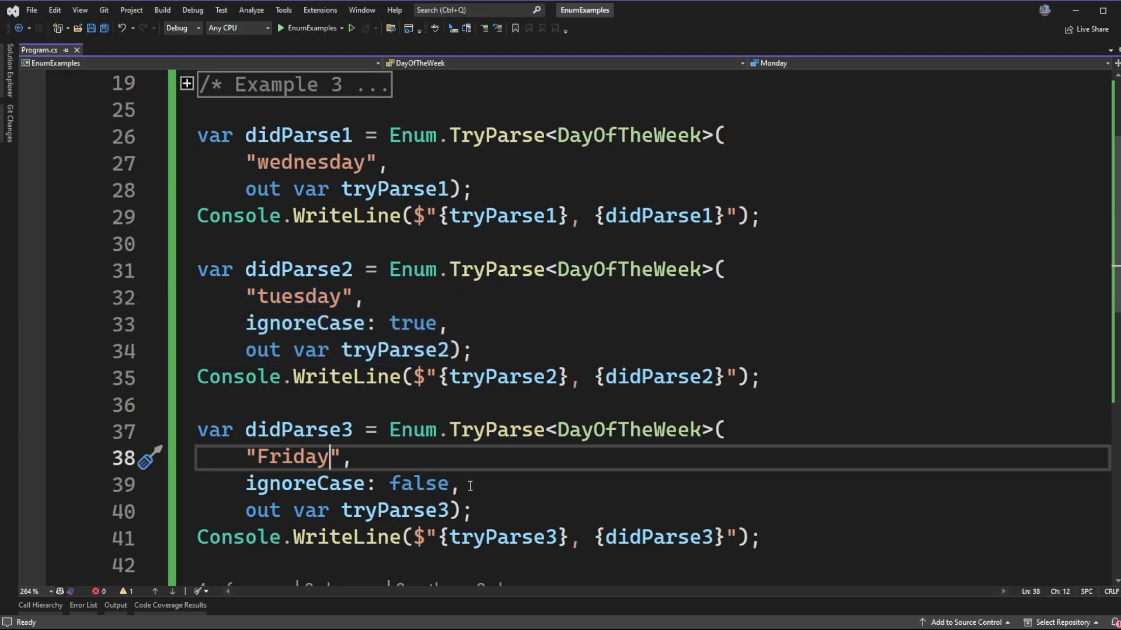
double_click(304, 484)
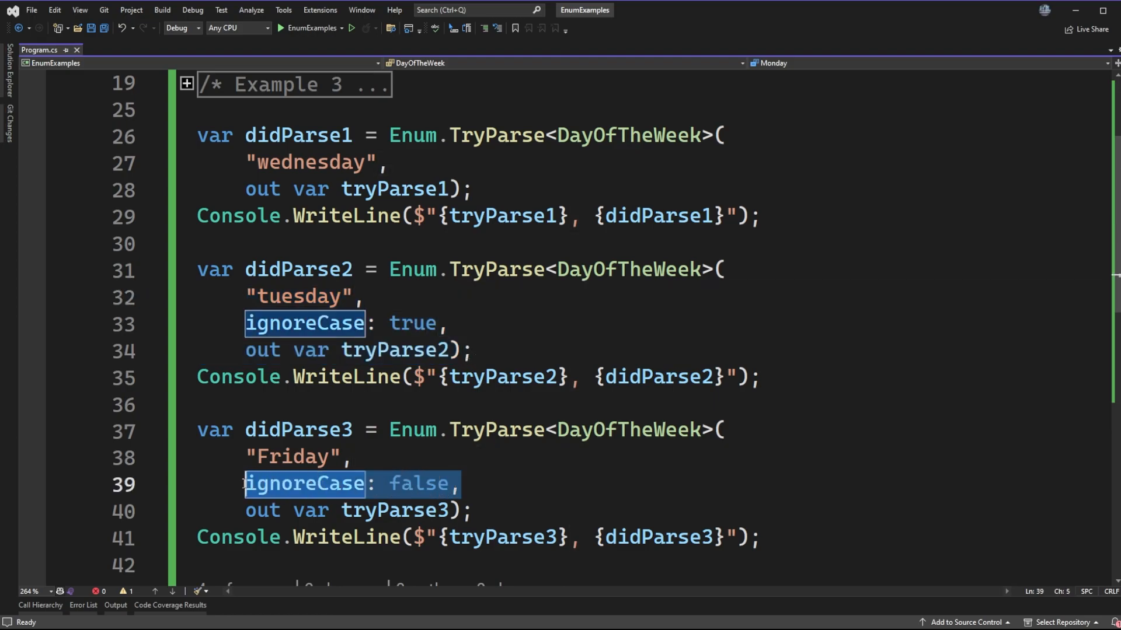
double_click(292, 456)
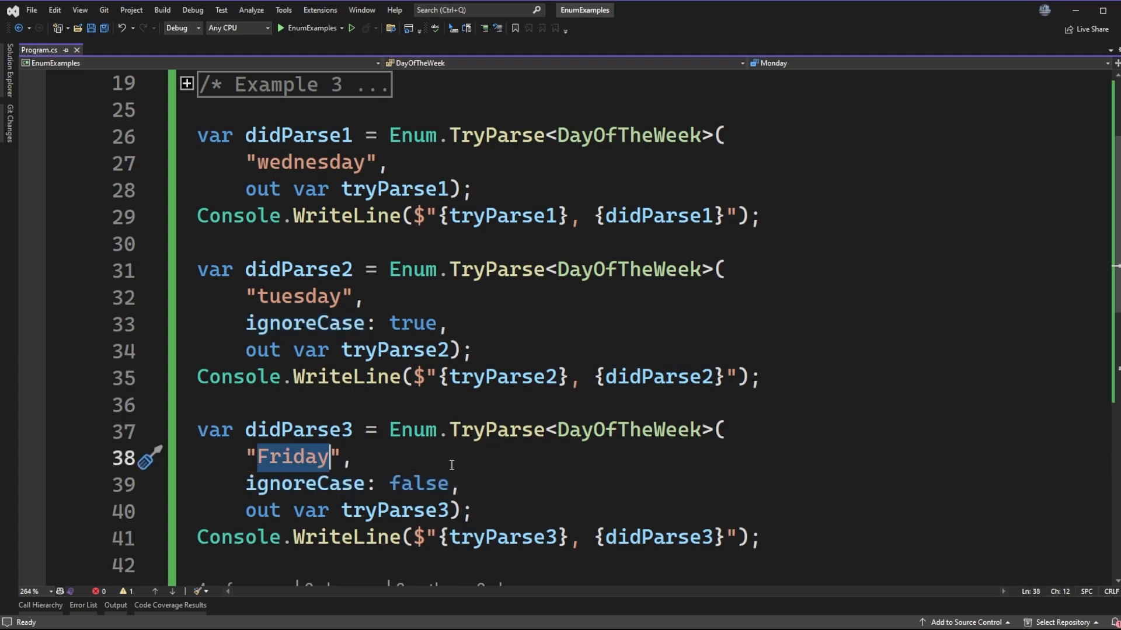
mouse_move(598, 466)
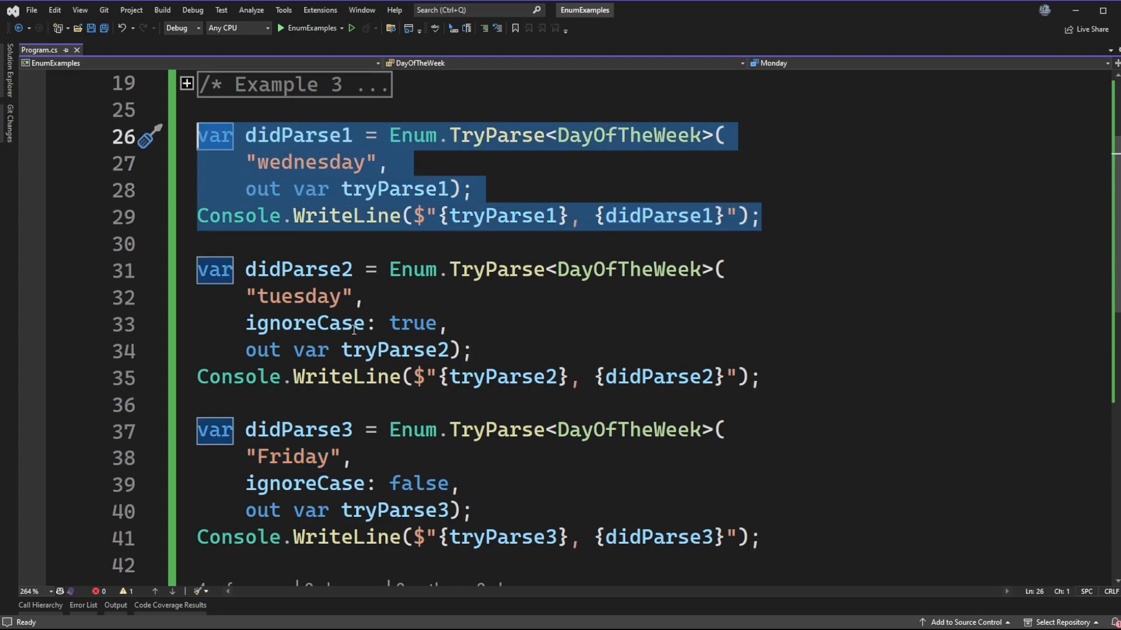
mouse_move(709, 224)
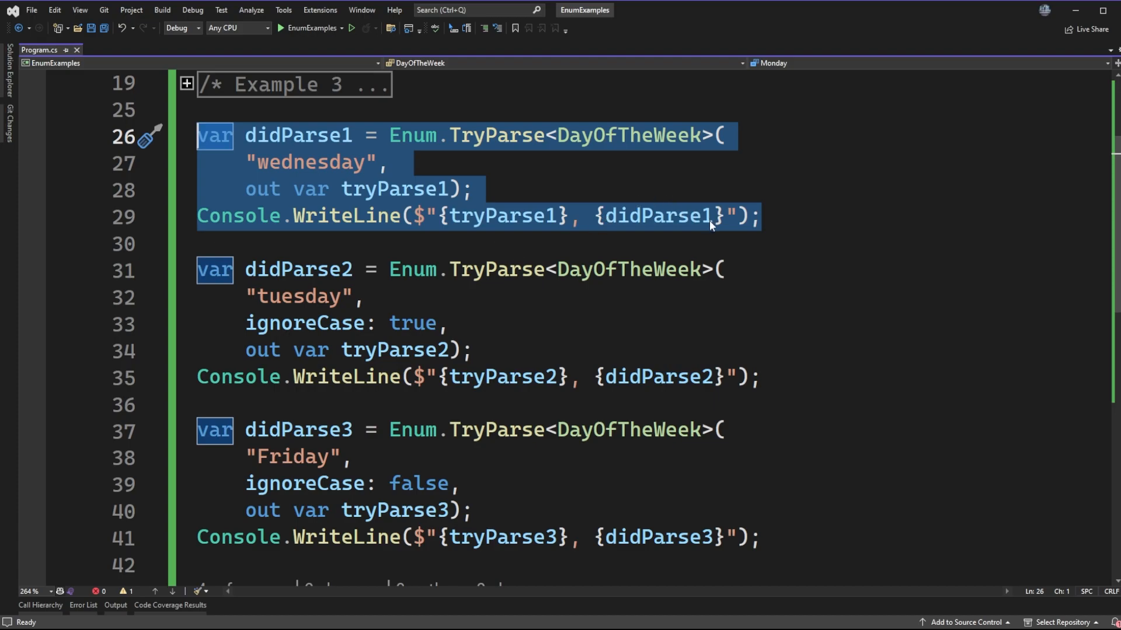
mouse_move(520, 174)
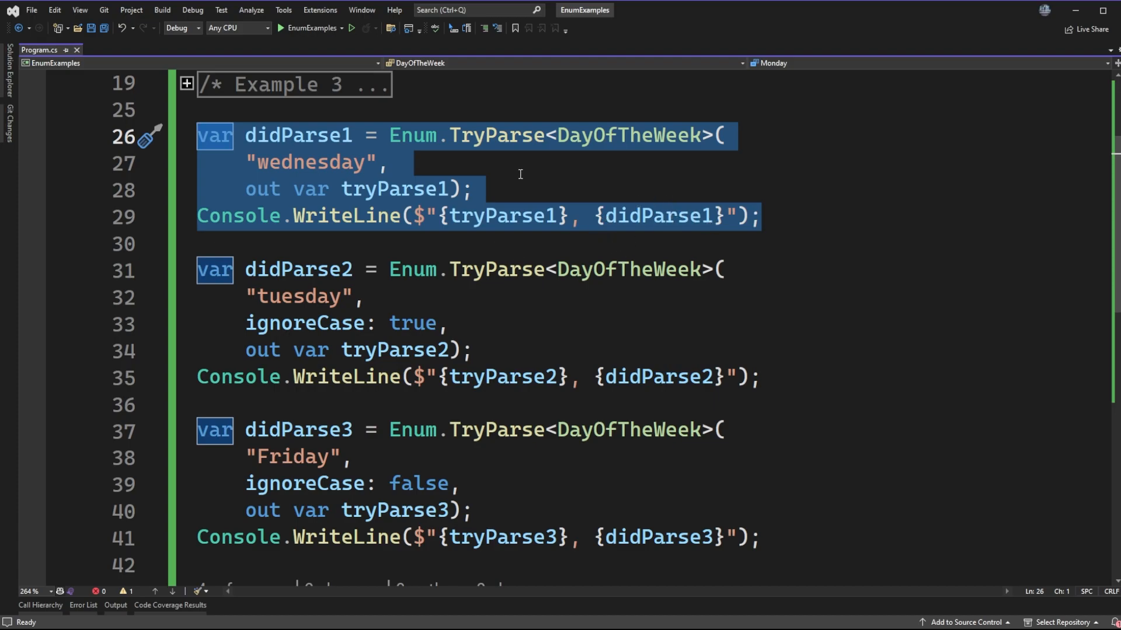
mouse_move(341, 179)
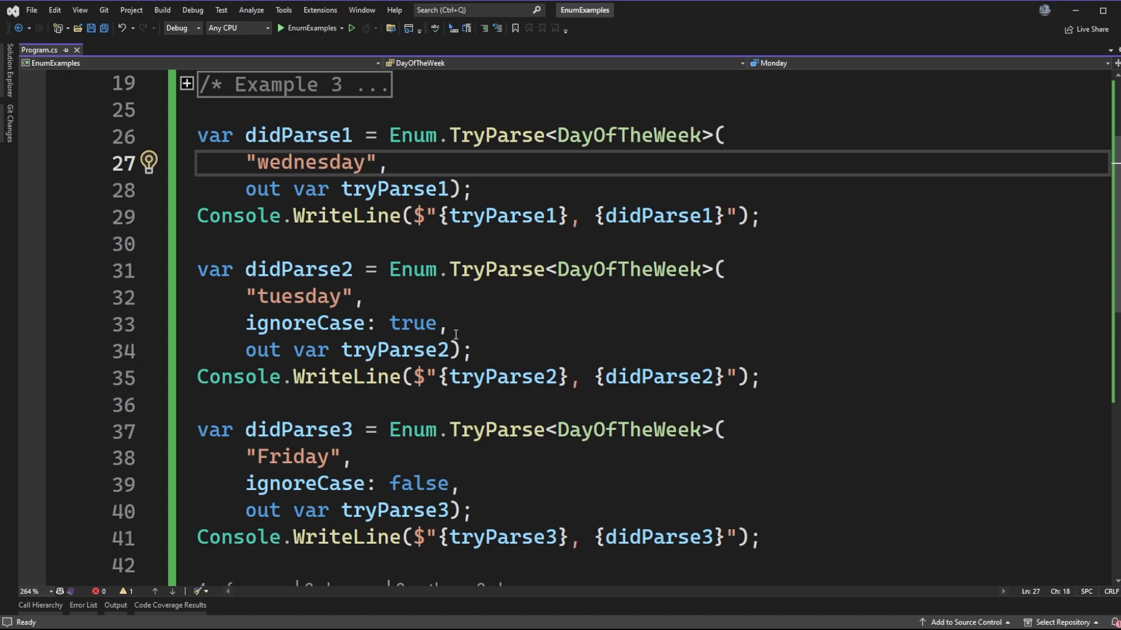
- Show the Debug Console output Monday, False; Tuesday, True; Friday, True, highlighting Monday
left_click(279, 28)
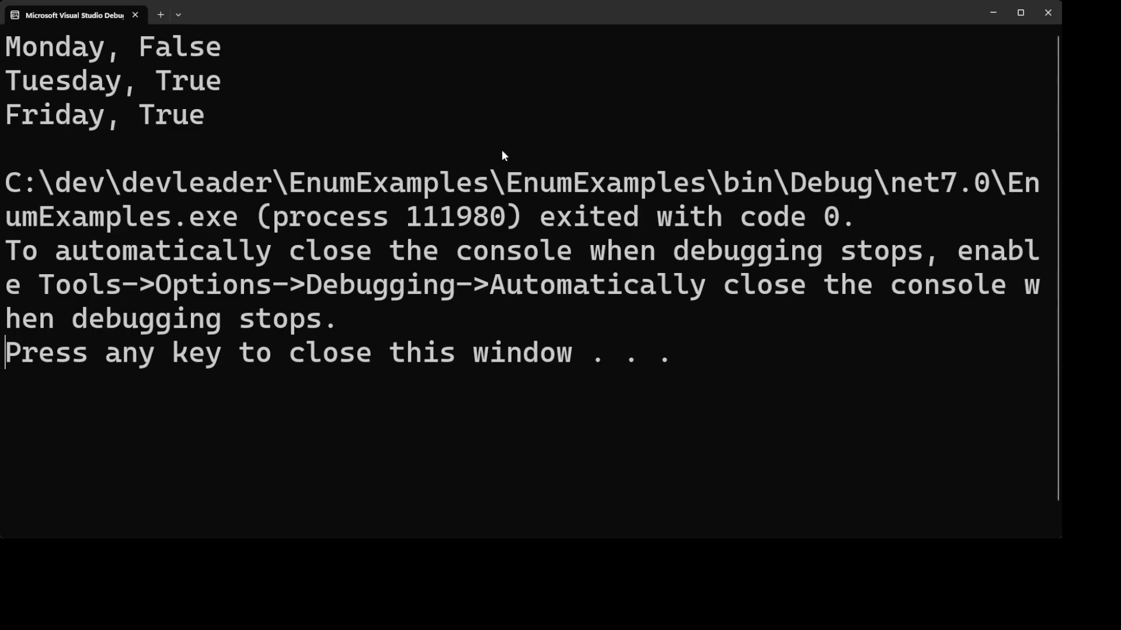
mouse_move(511, 150)
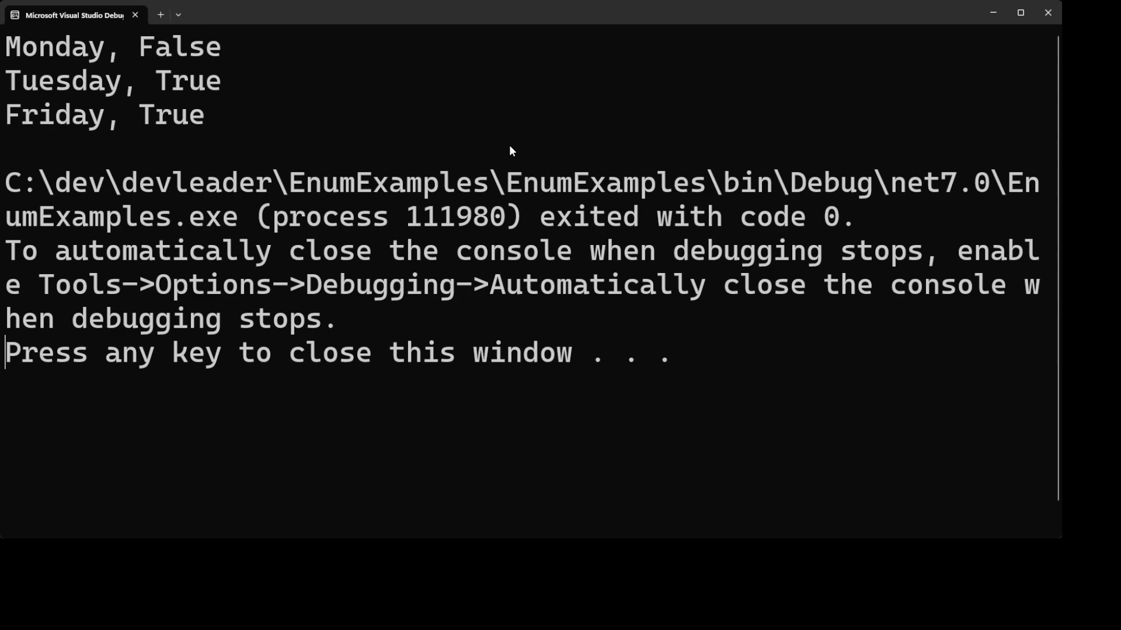
mouse_move(284, 19)
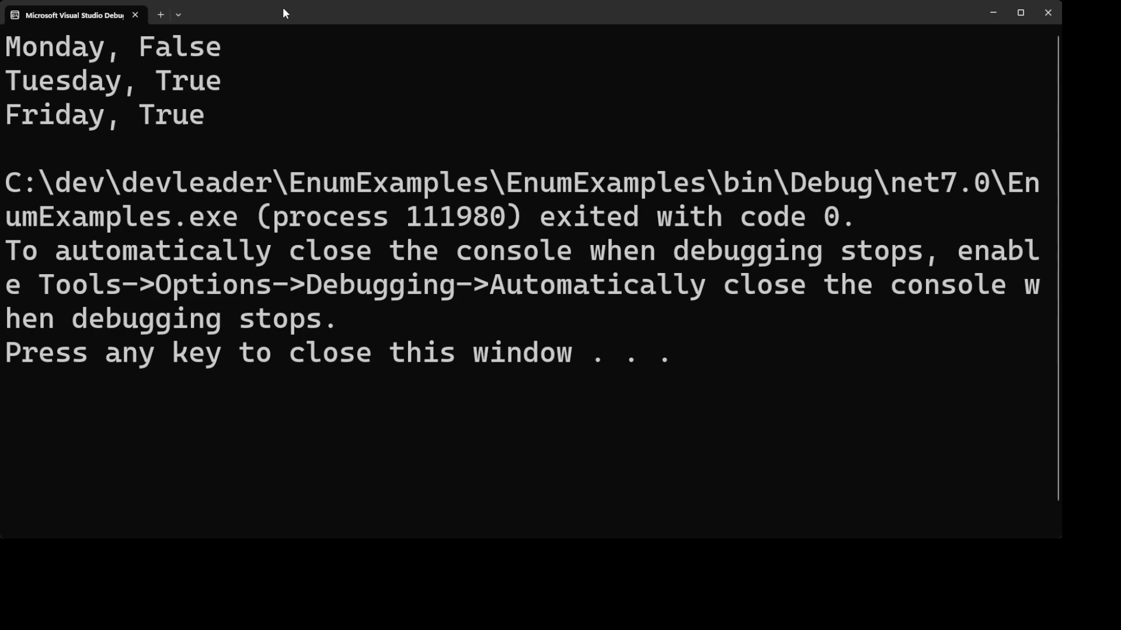
mouse_move(243, 49)
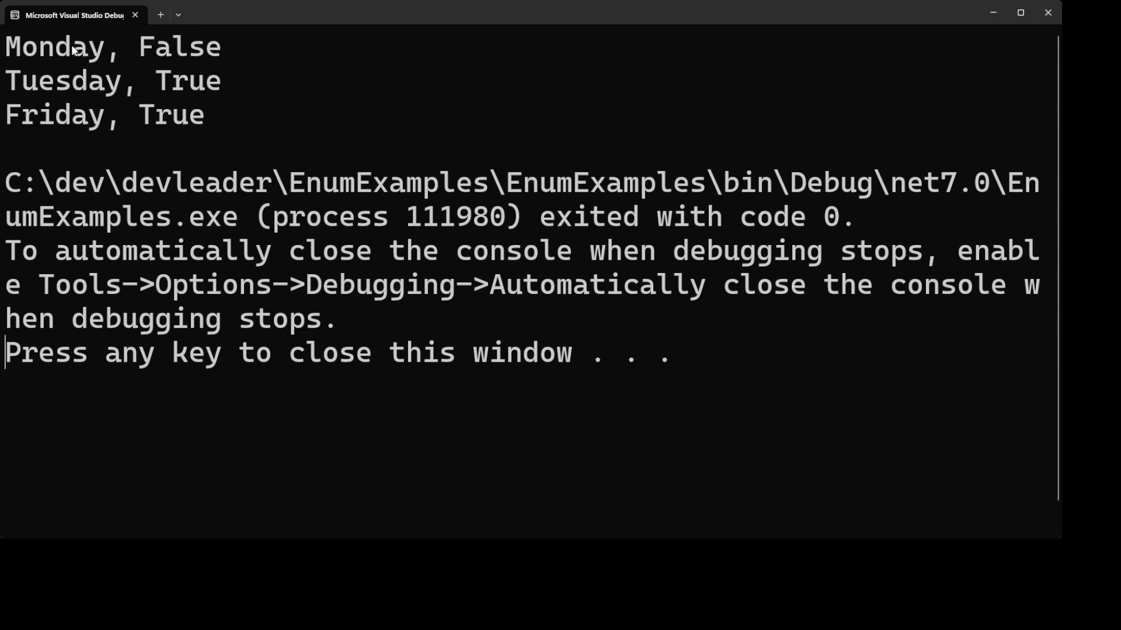
double_click(54, 47)
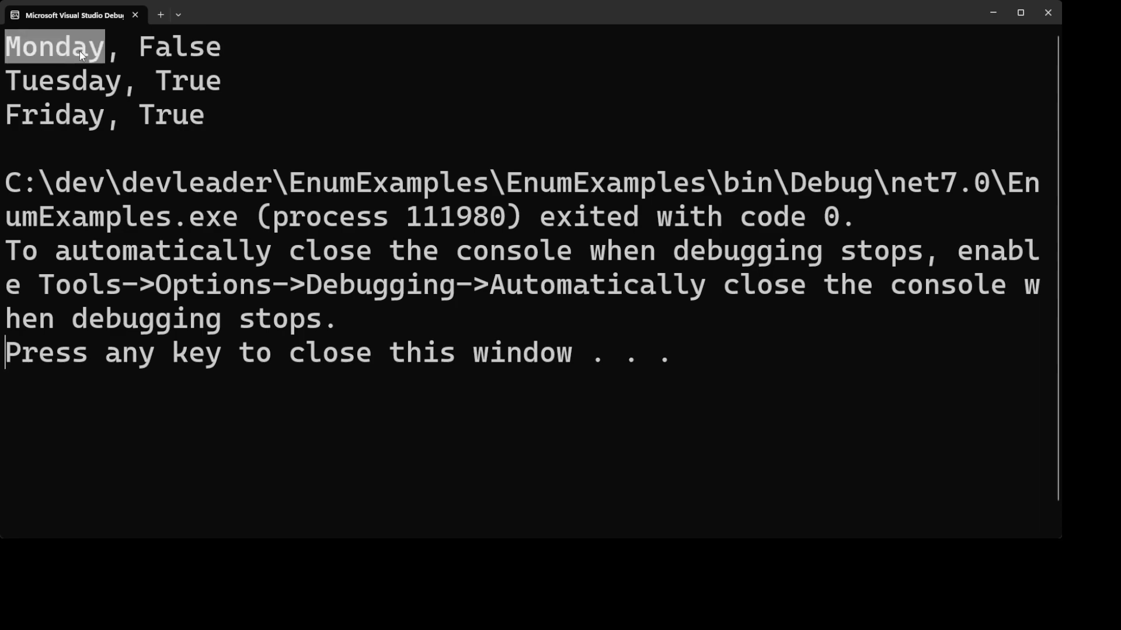
mouse_move(289, 64)
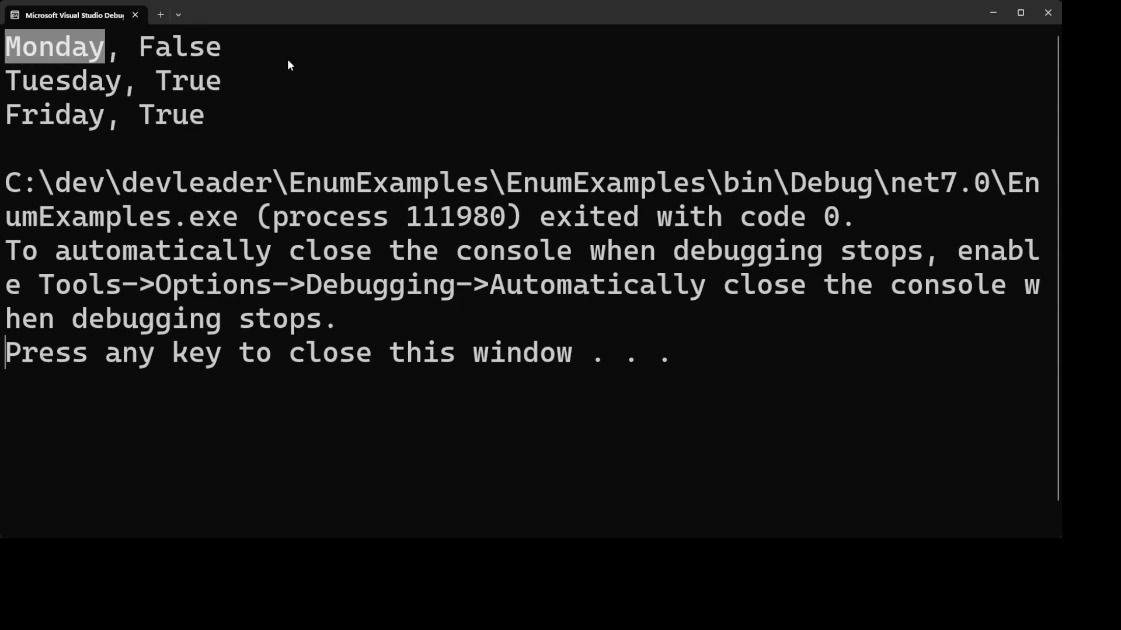
mouse_move(285, 41)
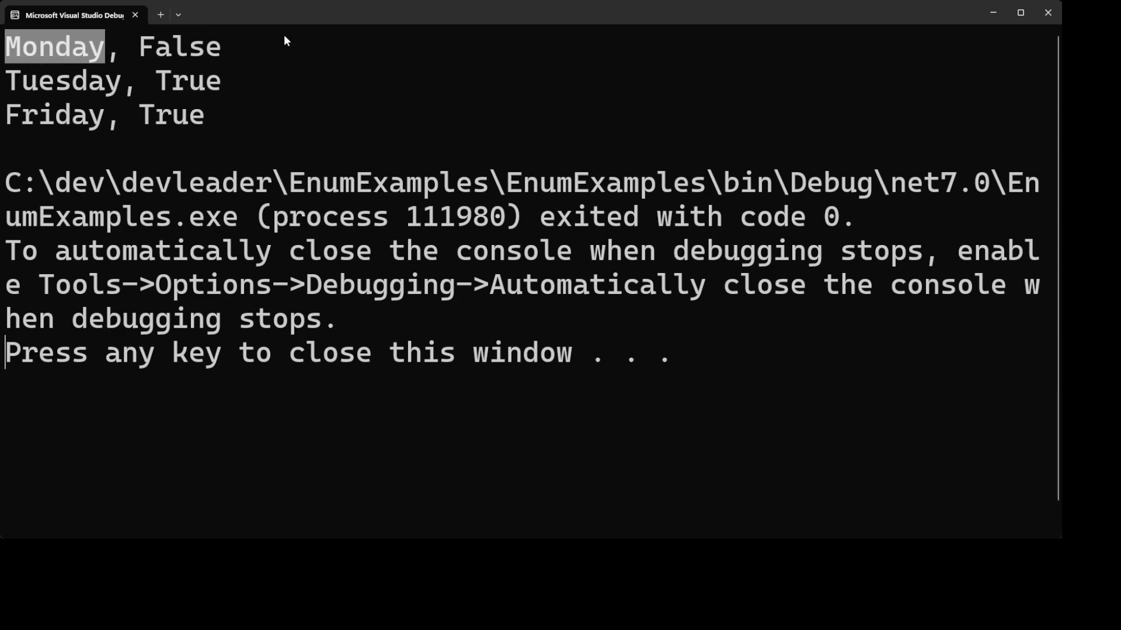
mouse_move(269, 49)
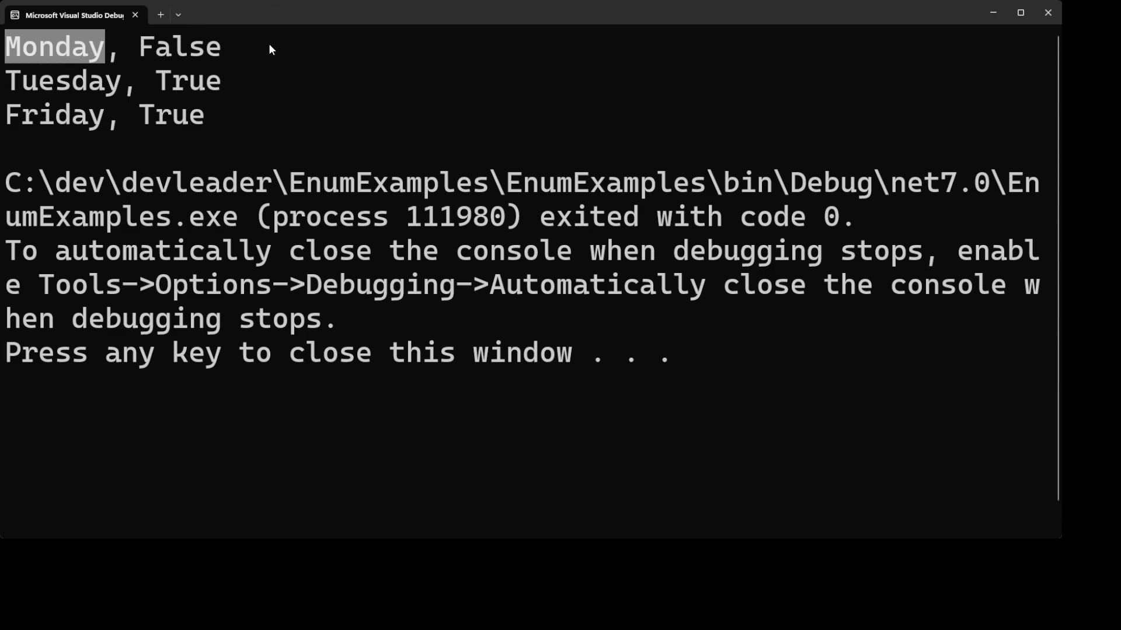
mouse_move(140, 56)
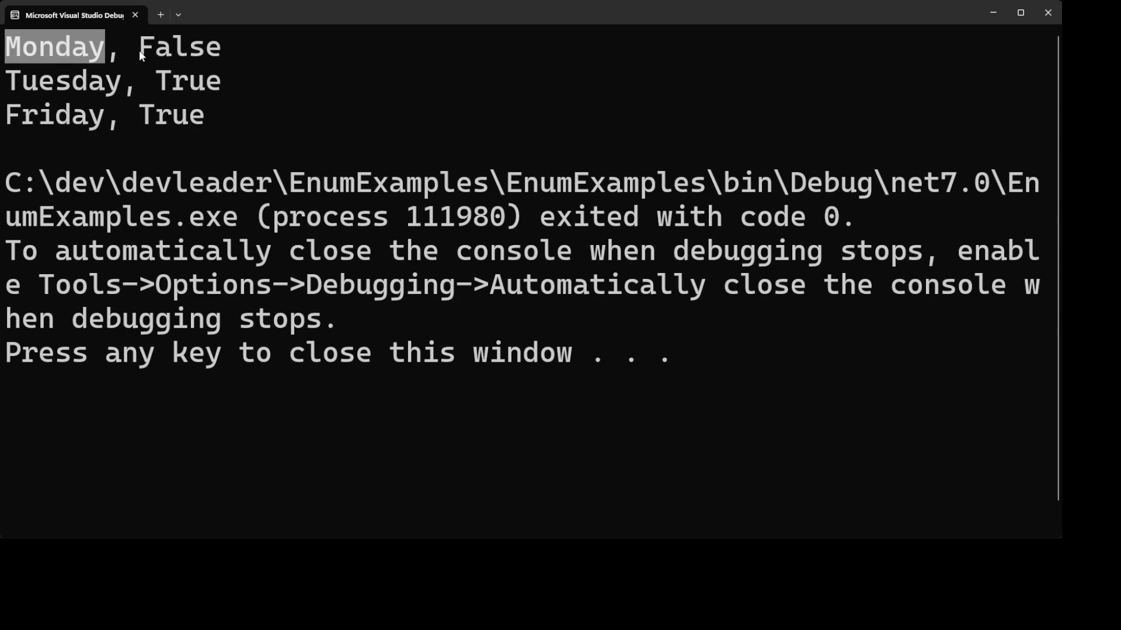
mouse_move(63, 58)
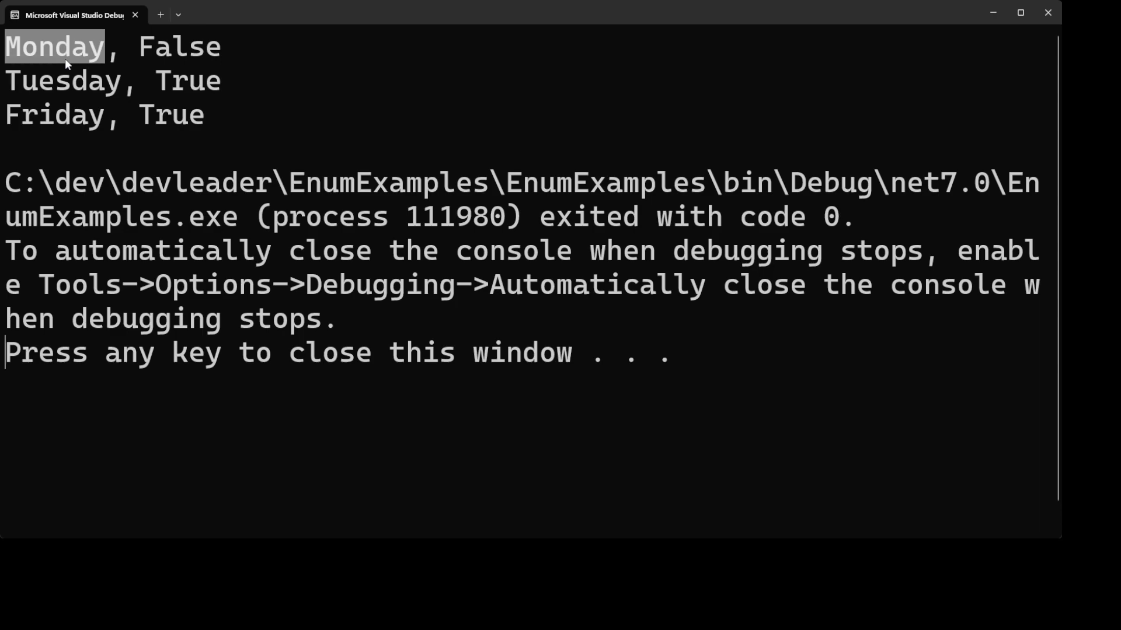
mouse_move(148, 57)
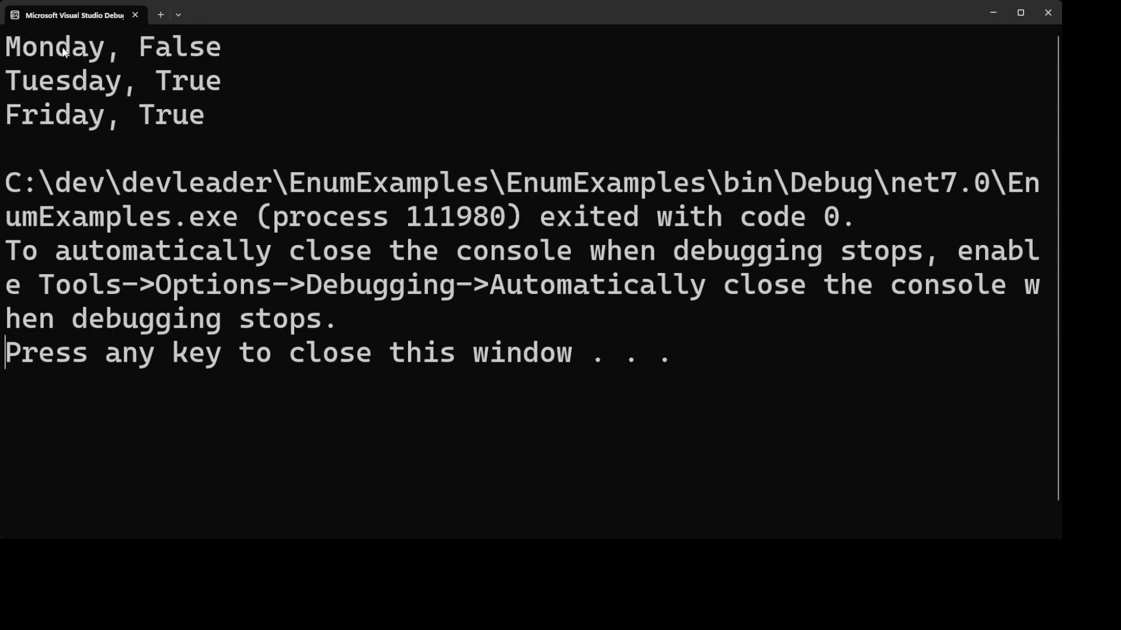
double_click(52, 47)
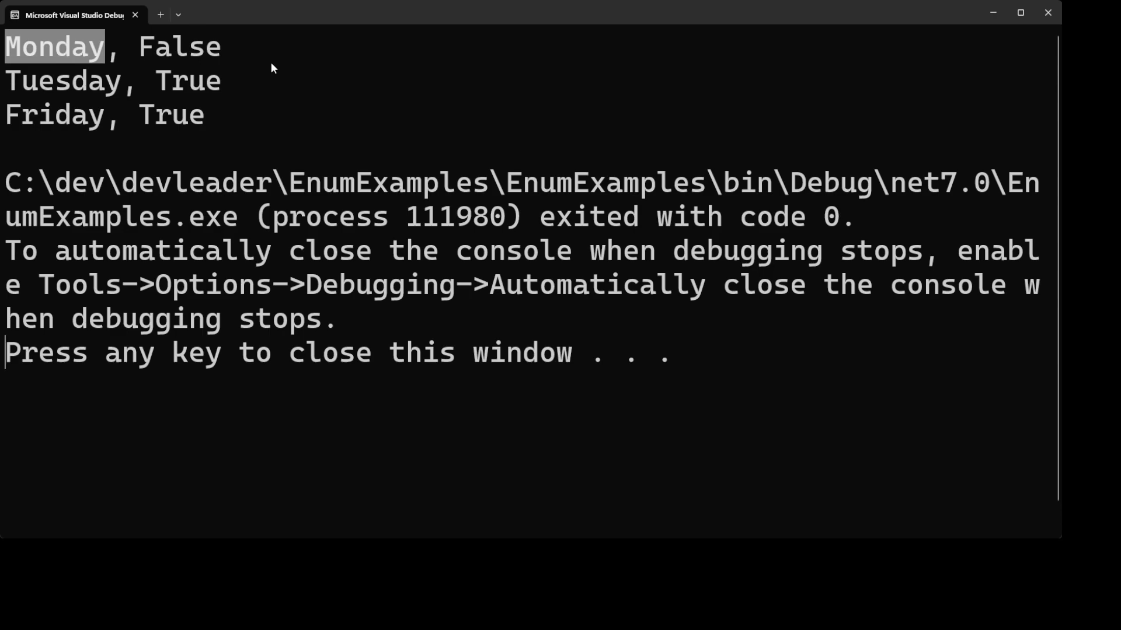
mouse_move(226, 88)
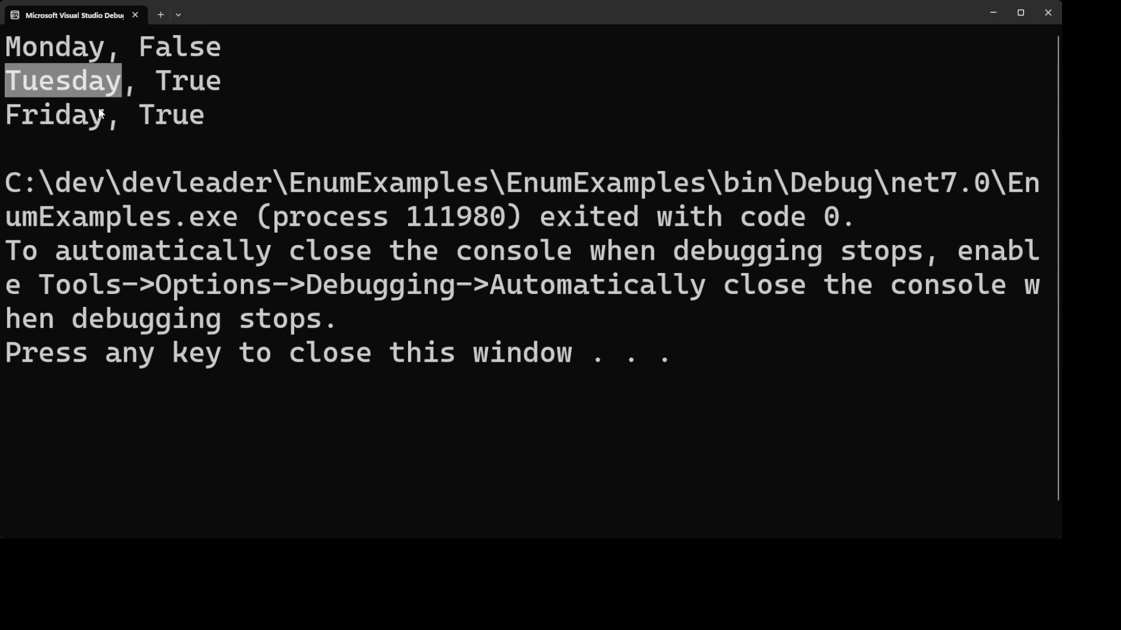
mouse_move(185, 105)
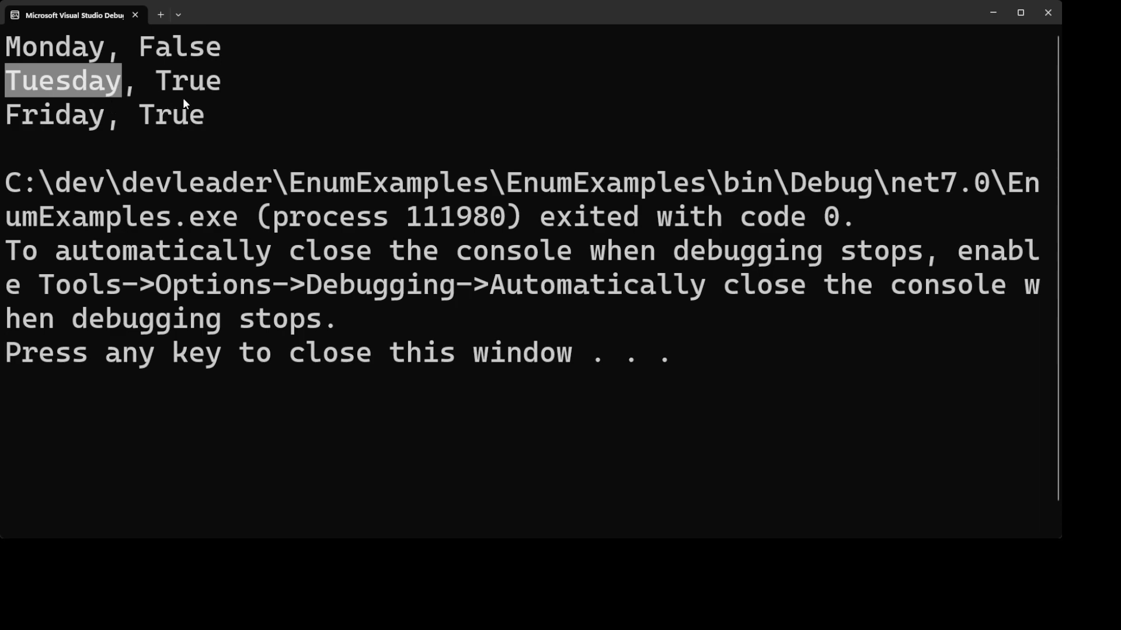